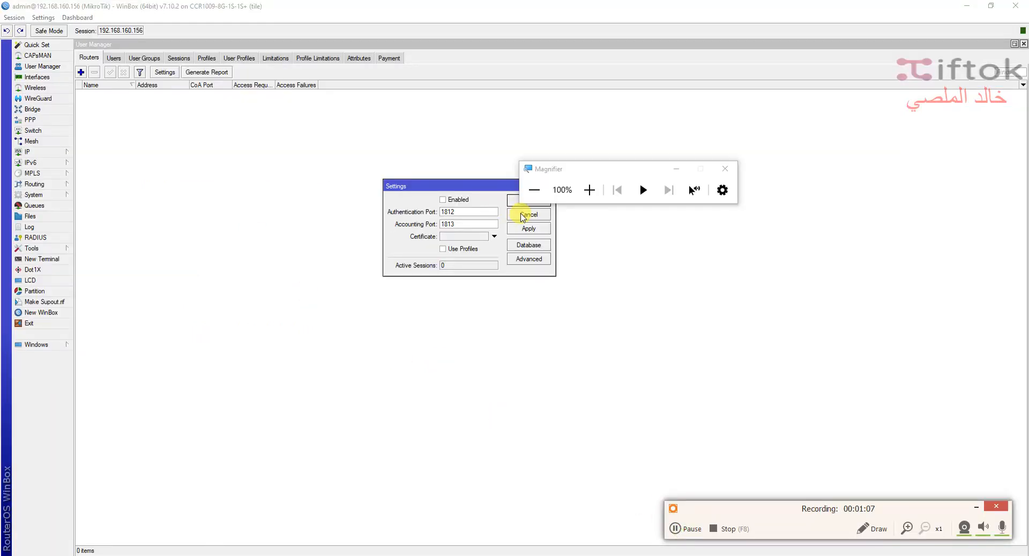
Cancel the unsaved User Manager settings and bring up User Manager's empty router list.
click(529, 214)
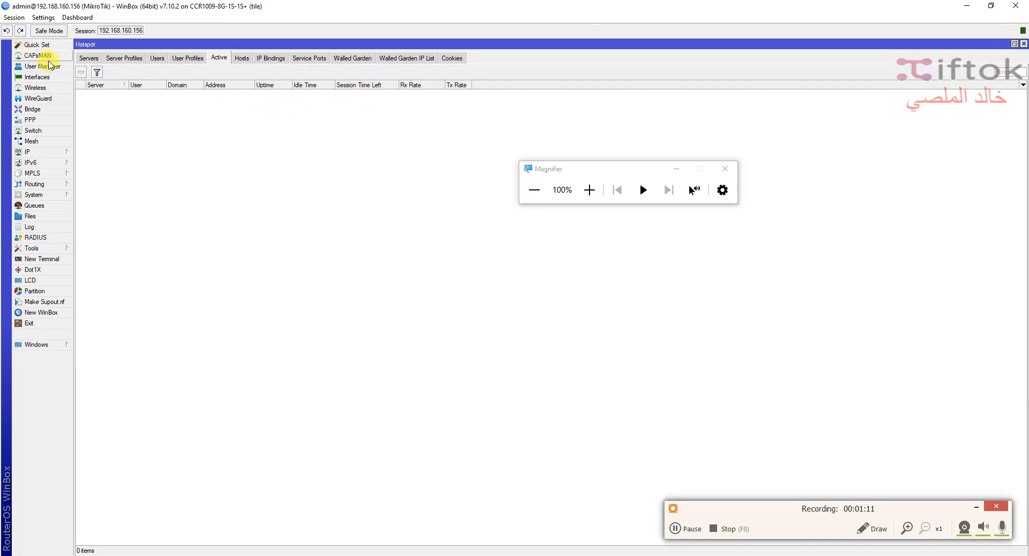
click(41, 66)
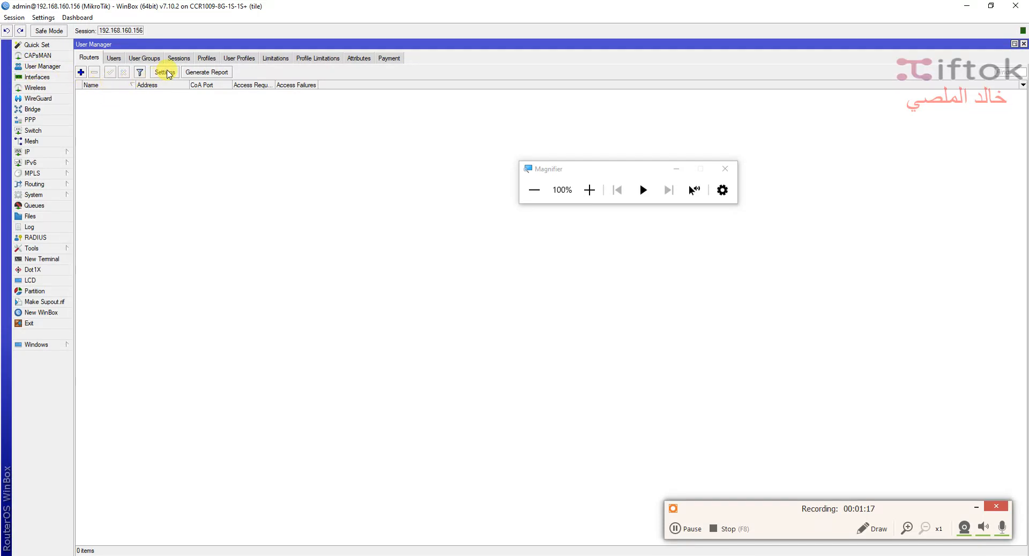
mouse_move(488, 159)
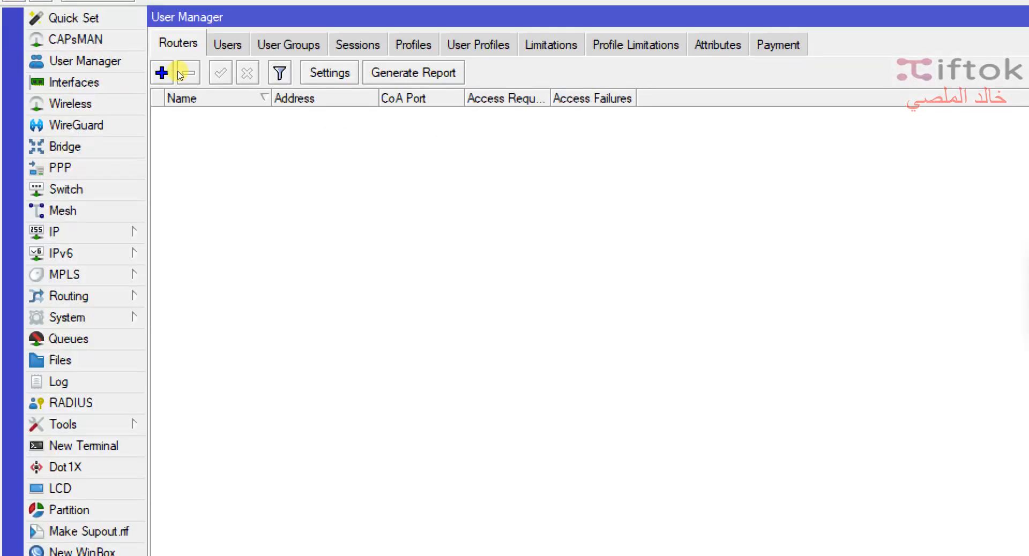
Reopen User Manager Settings and tick the Enabled checkbox.
click(328, 72)
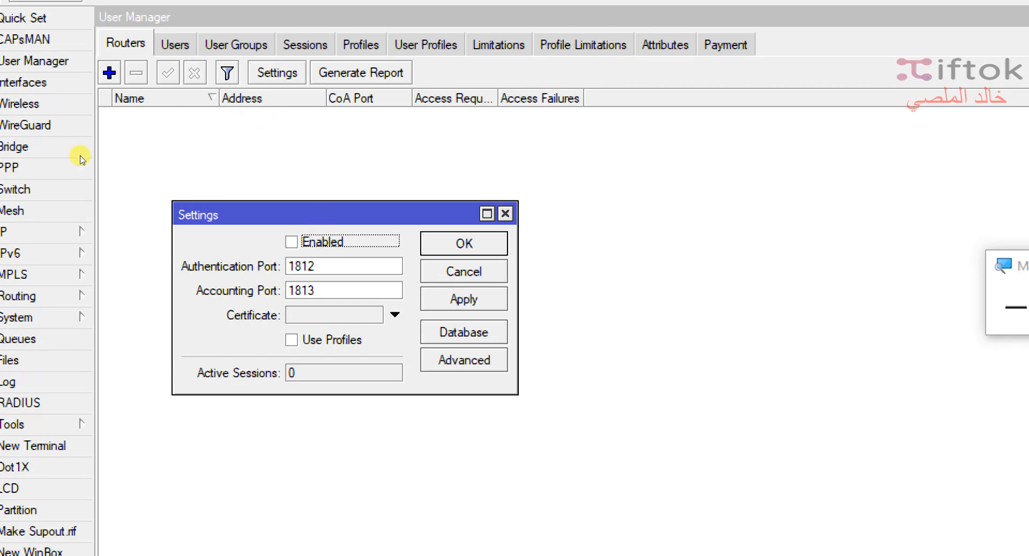
mouse_move(176, 219)
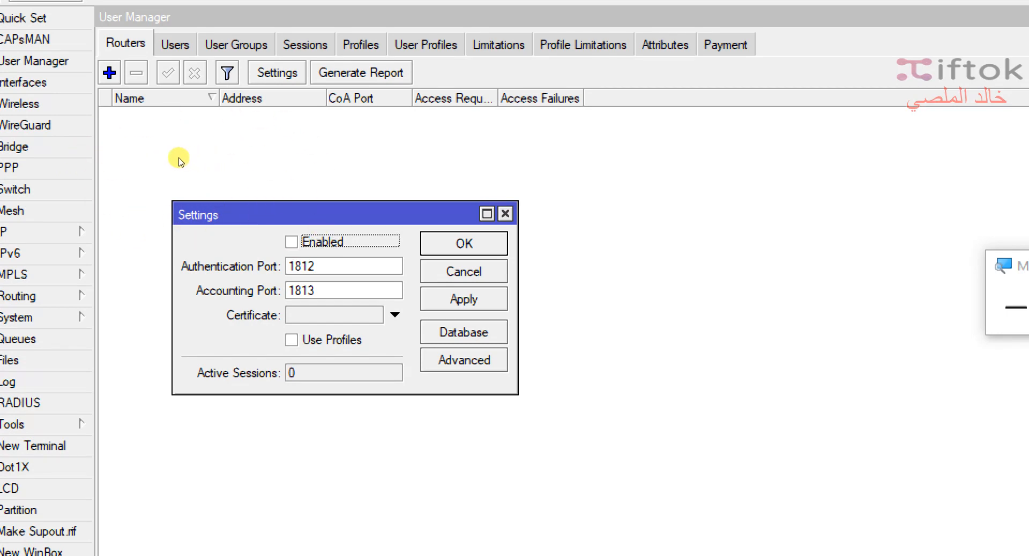
mouse_move(193, 161)
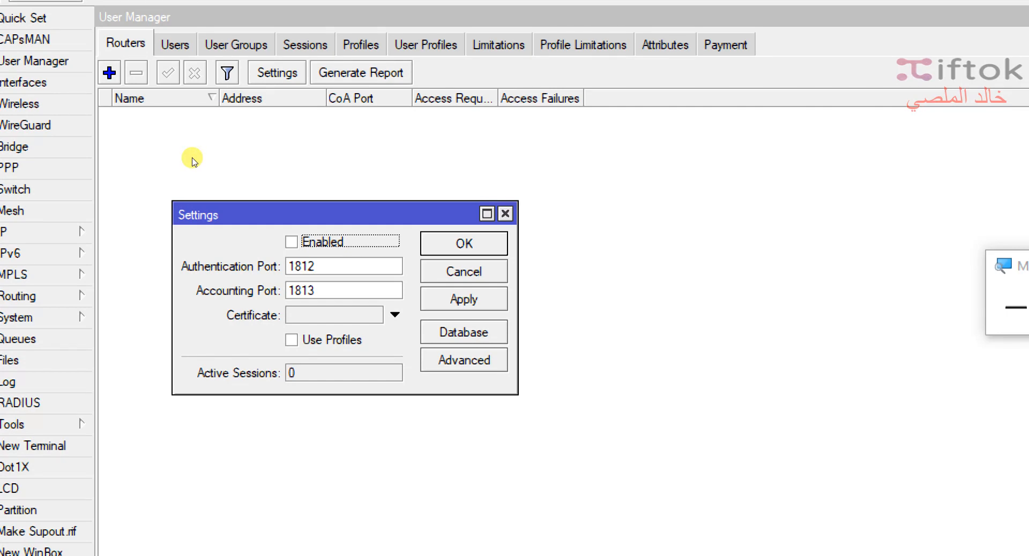
click(292, 243)
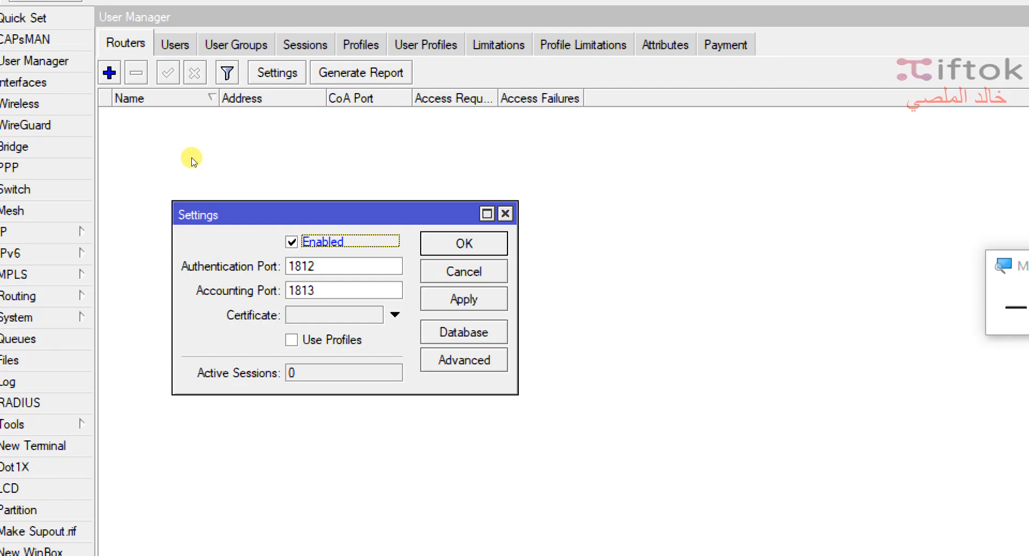
mouse_move(145, 162)
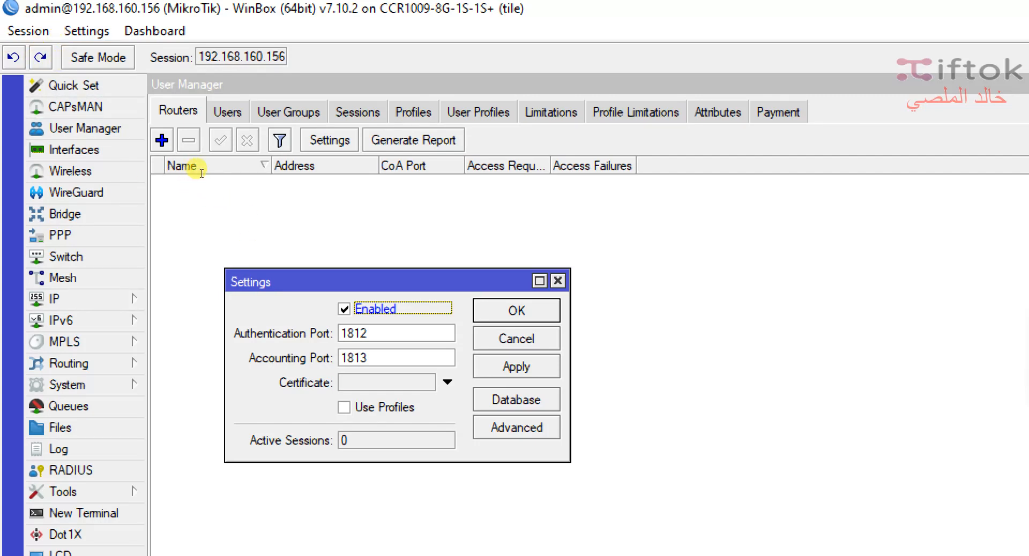
mouse_move(137, 171)
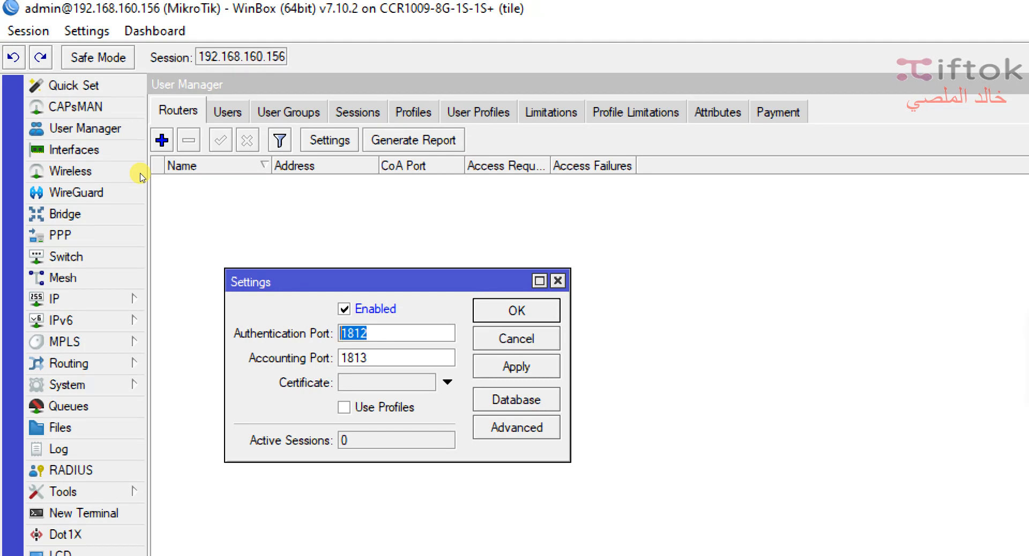
mouse_move(181, 177)
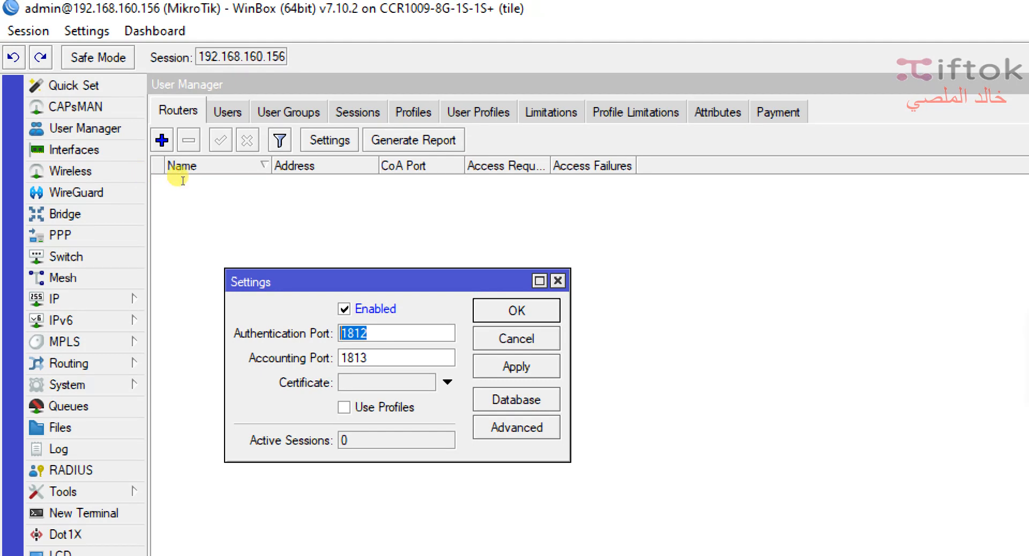
mouse_move(157, 185)
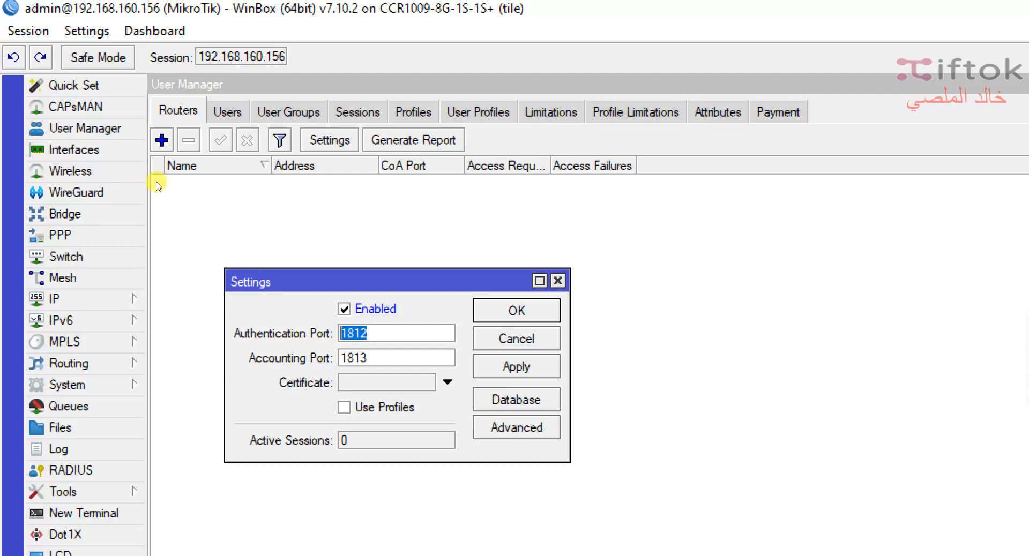
mouse_move(207, 172)
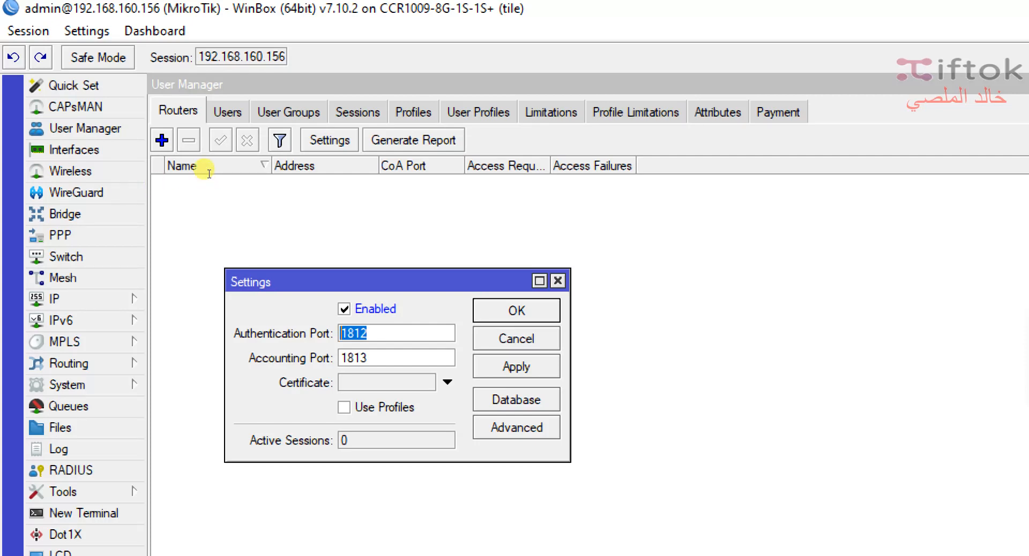
mouse_move(160, 191)
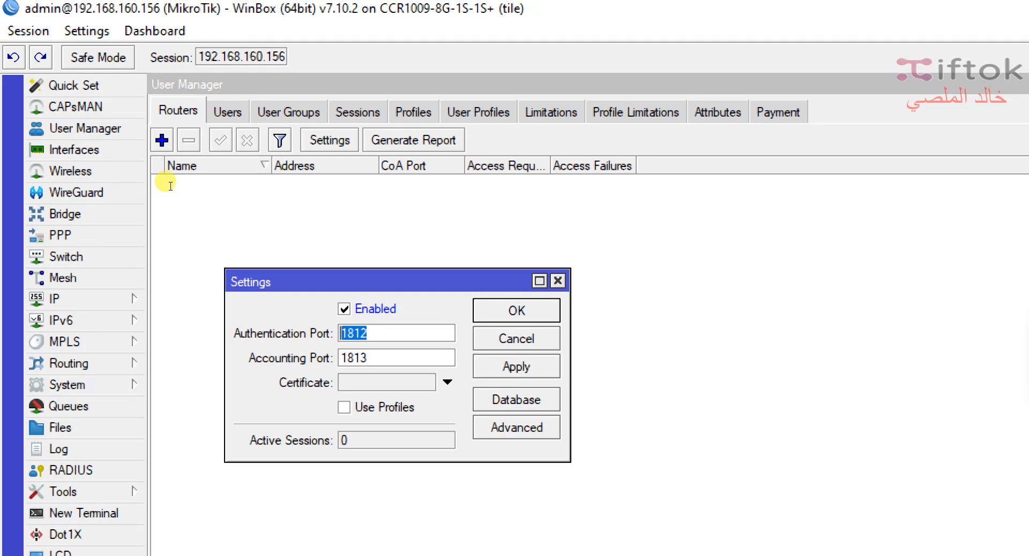
mouse_move(196, 184)
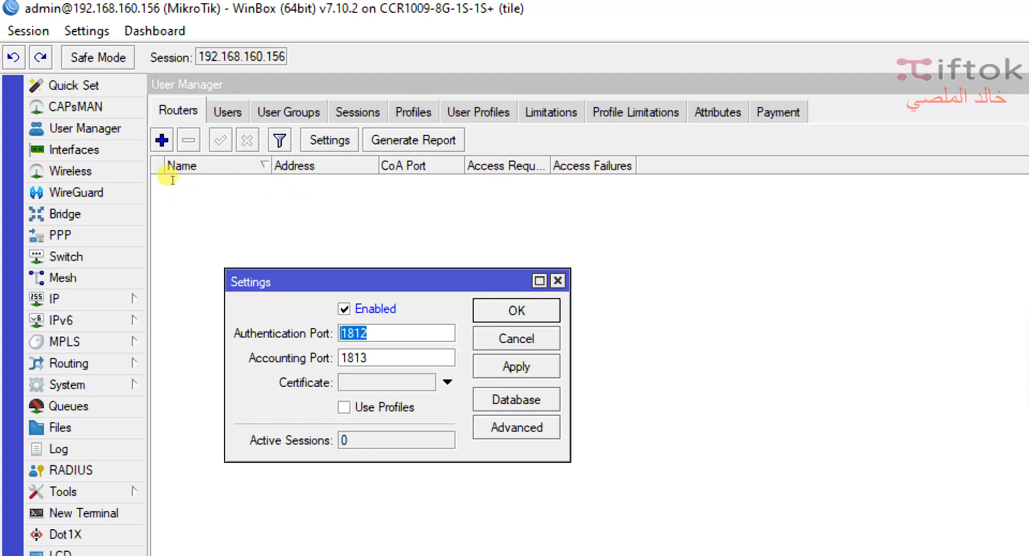
mouse_move(206, 182)
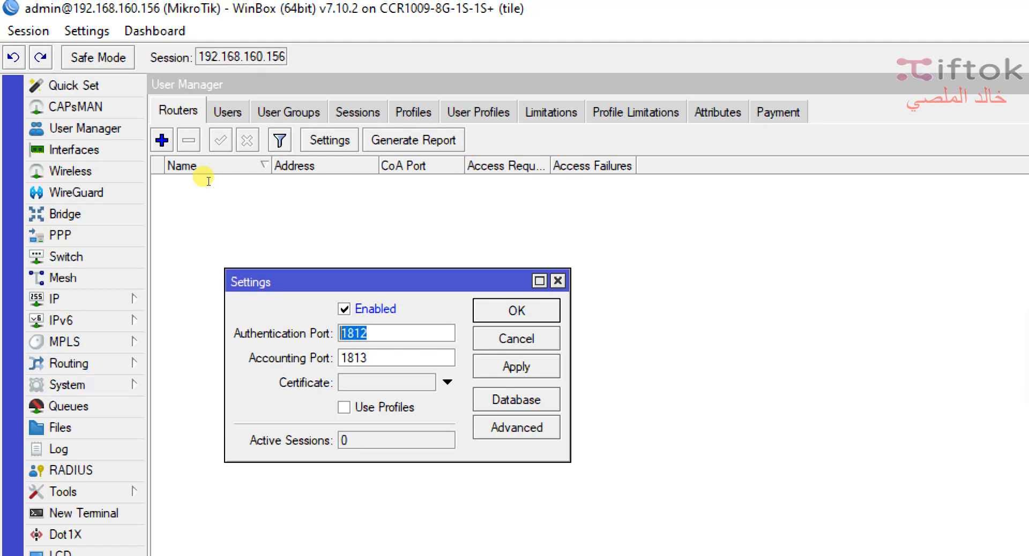
mouse_move(193, 199)
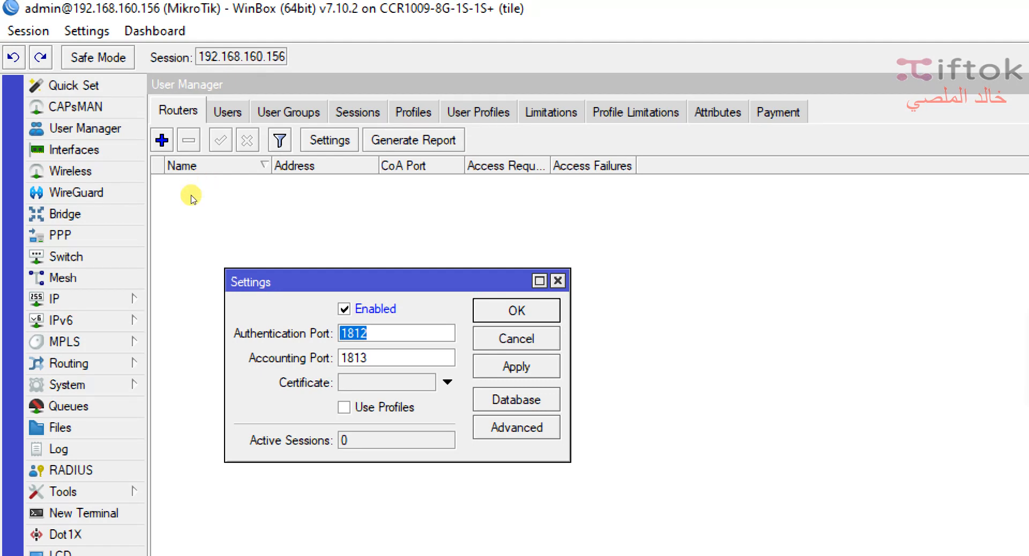
mouse_move(153, 202)
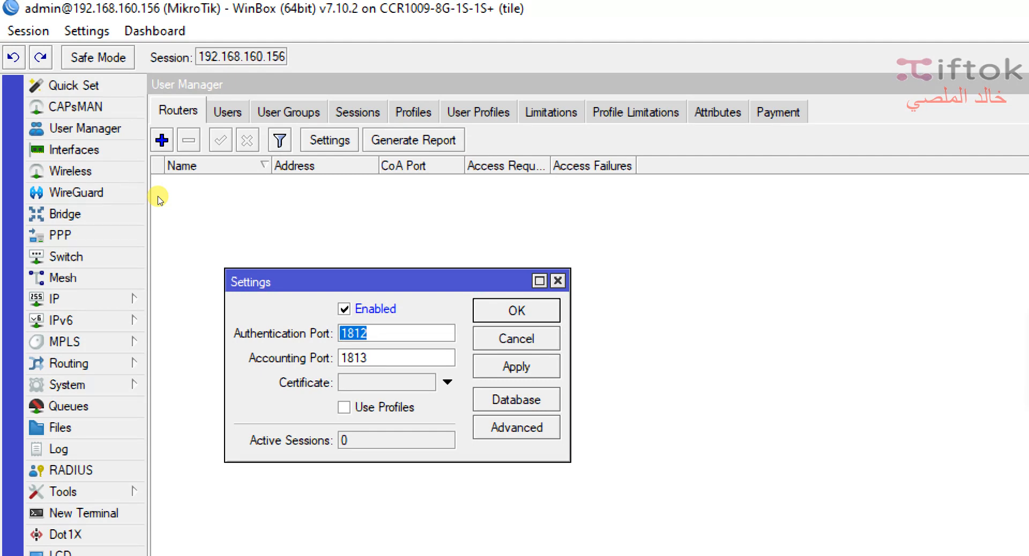
mouse_move(209, 191)
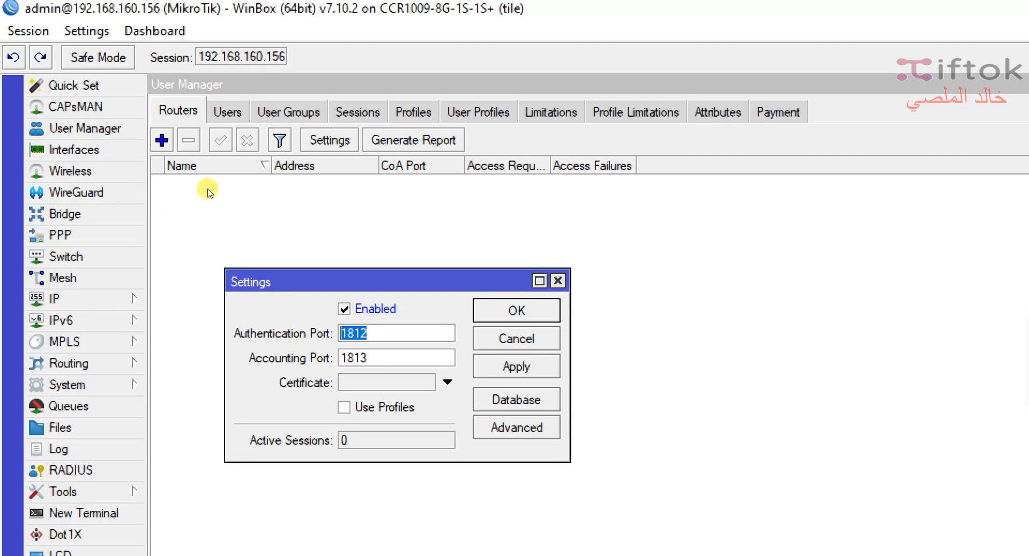
Leave the User Manager Certificate field blank and scroll further down the dialog.
click(447, 381)
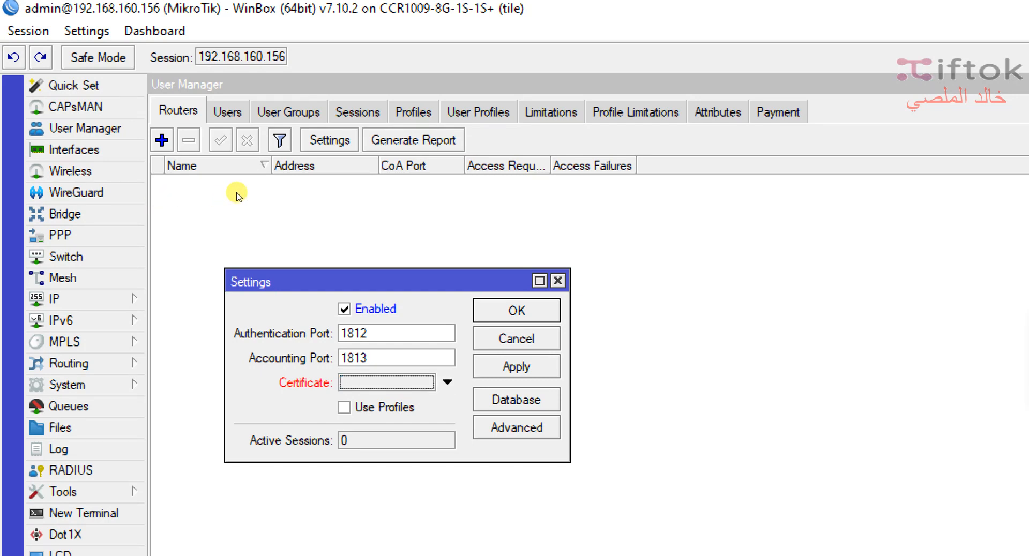
mouse_move(176, 211)
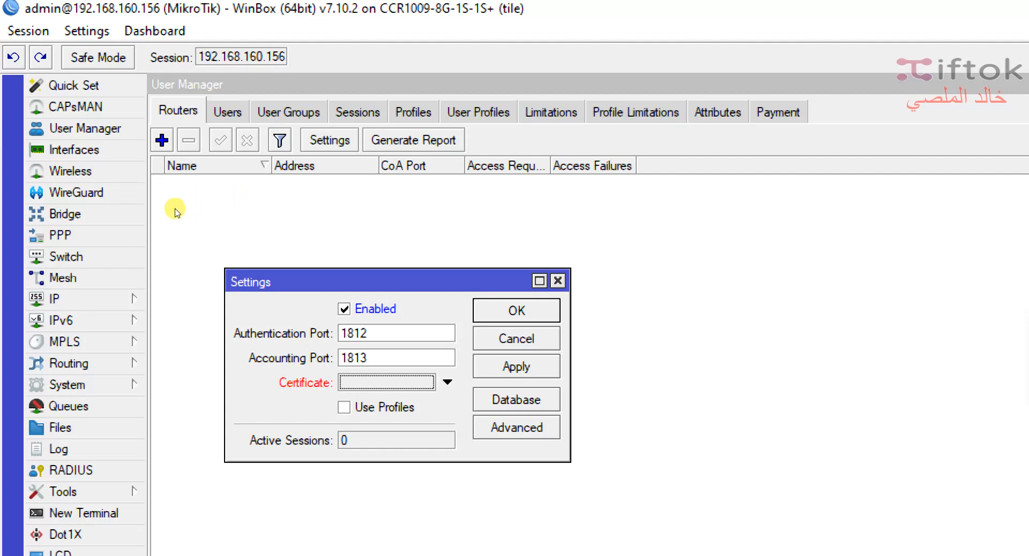
mouse_move(182, 210)
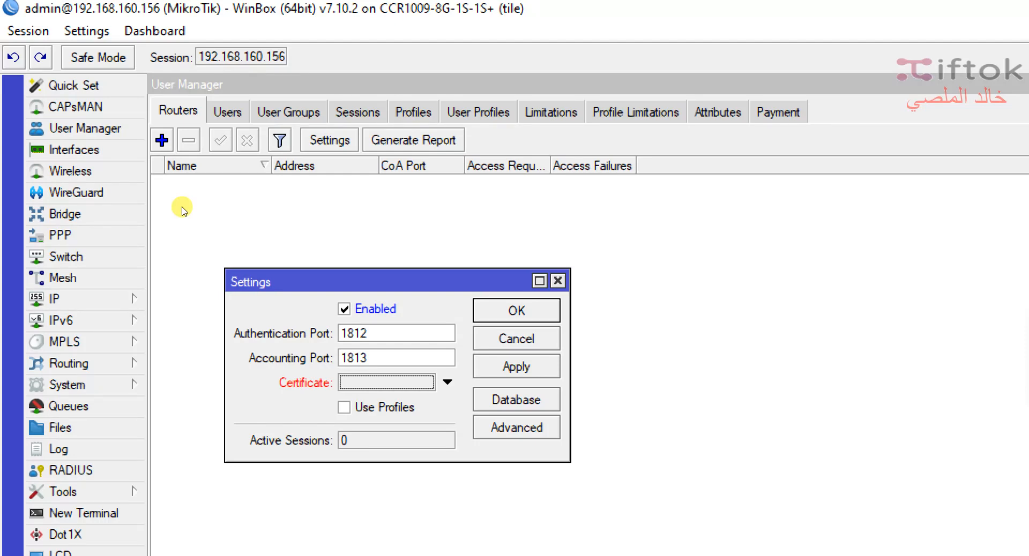
scroll(down, 3)
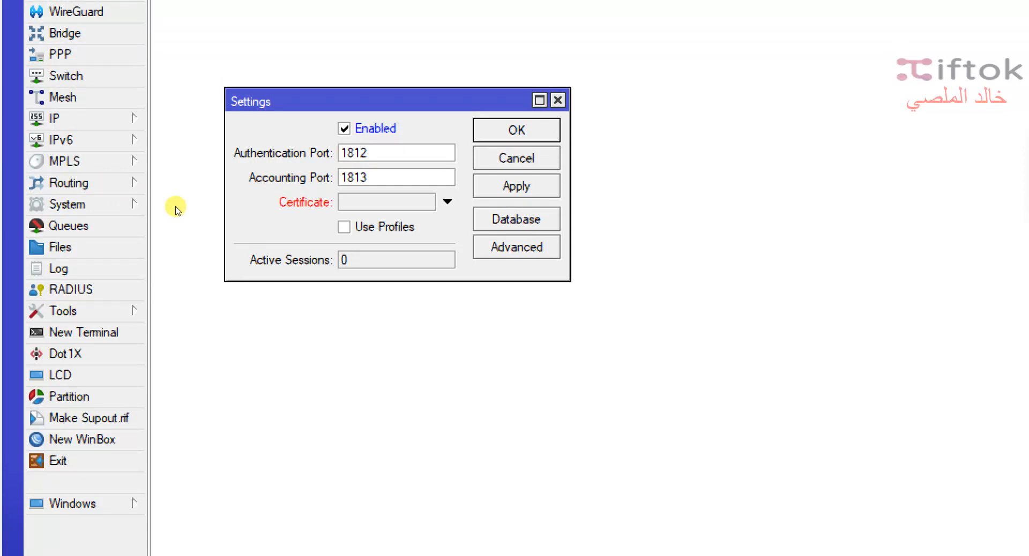
mouse_move(186, 210)
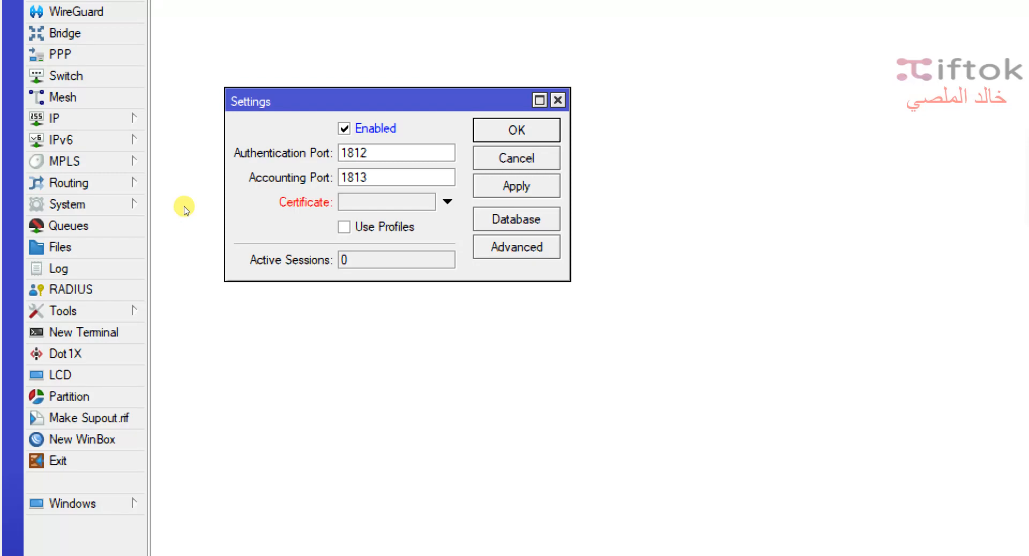
mouse_move(5, 207)
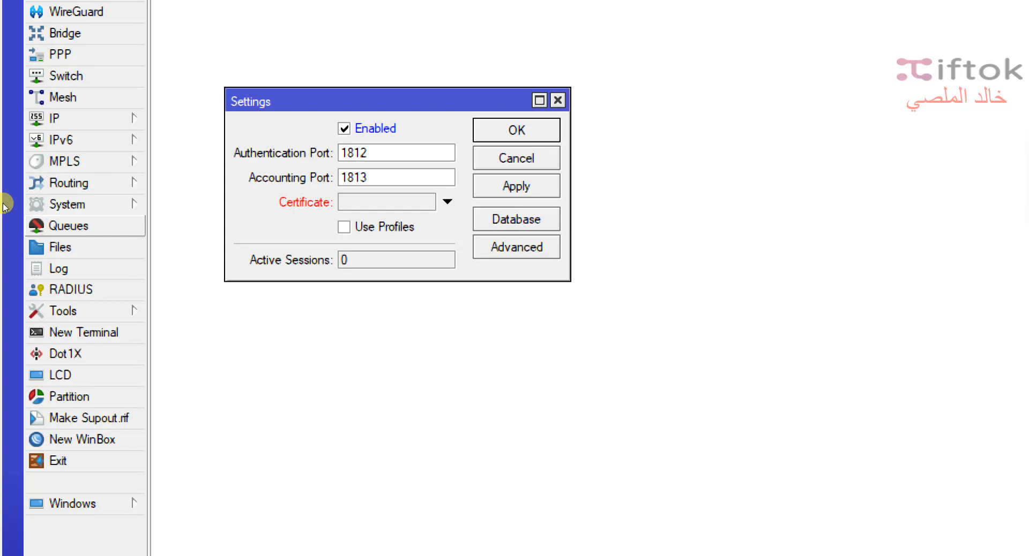
mouse_move(182, 211)
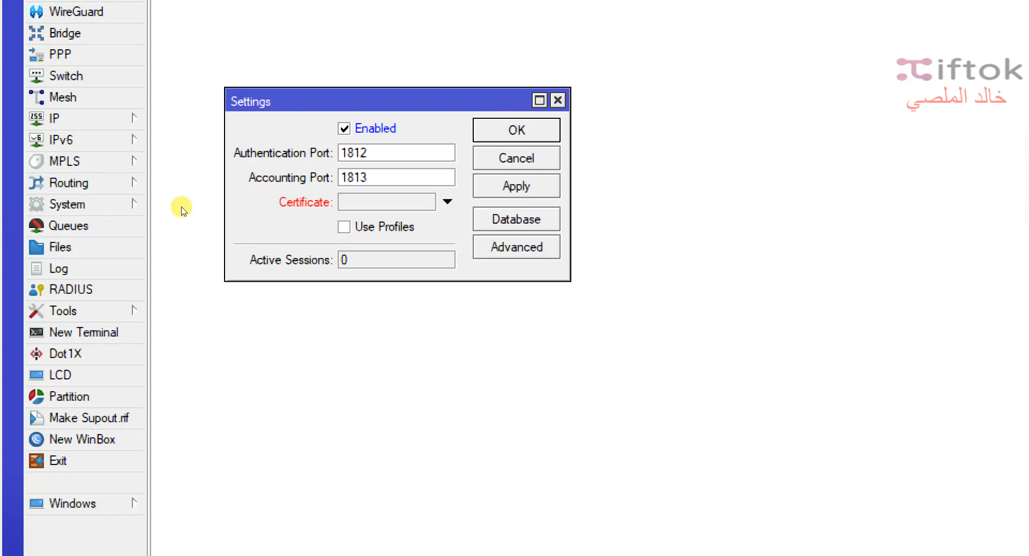
click(344, 227)
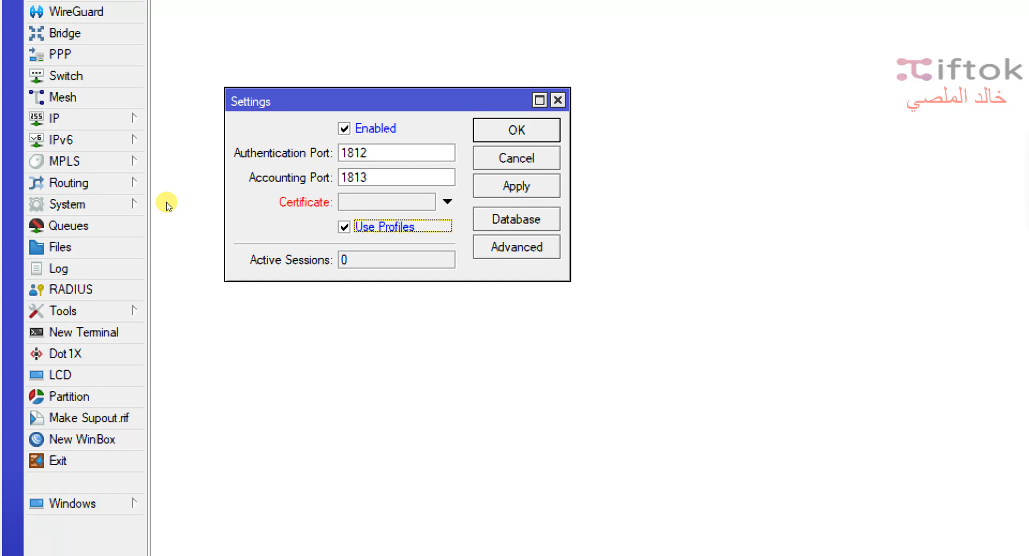
mouse_move(178, 216)
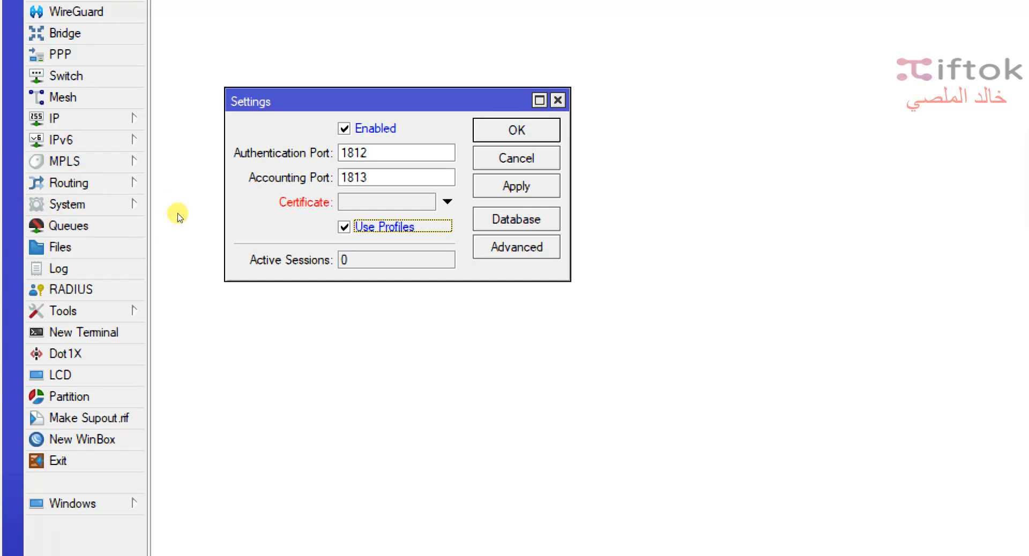
mouse_move(169, 212)
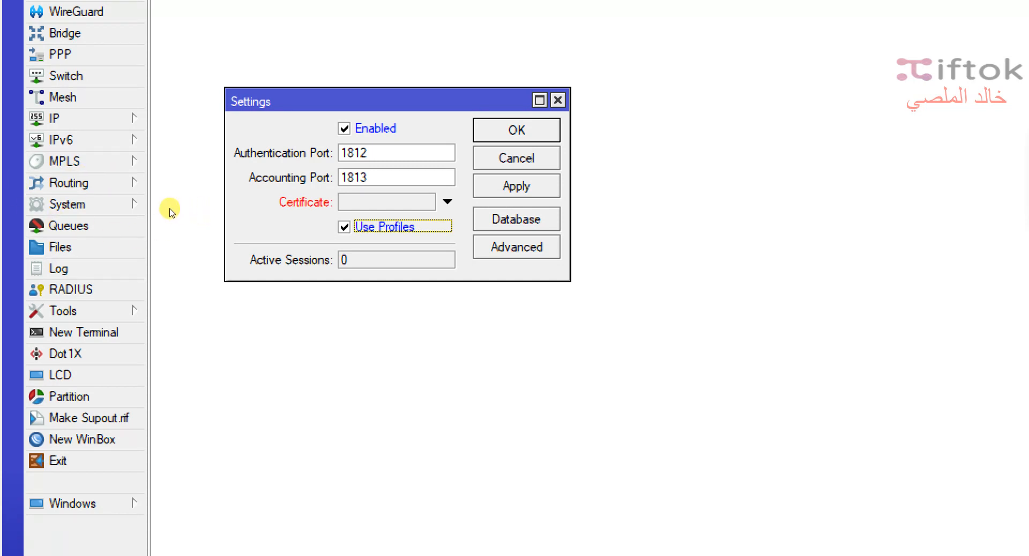
mouse_move(231, 194)
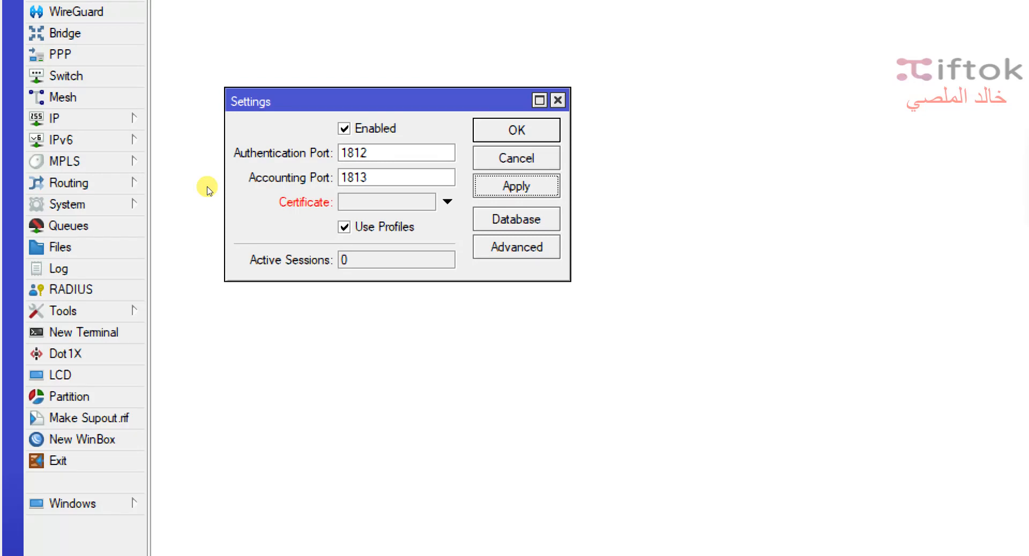
mouse_move(178, 213)
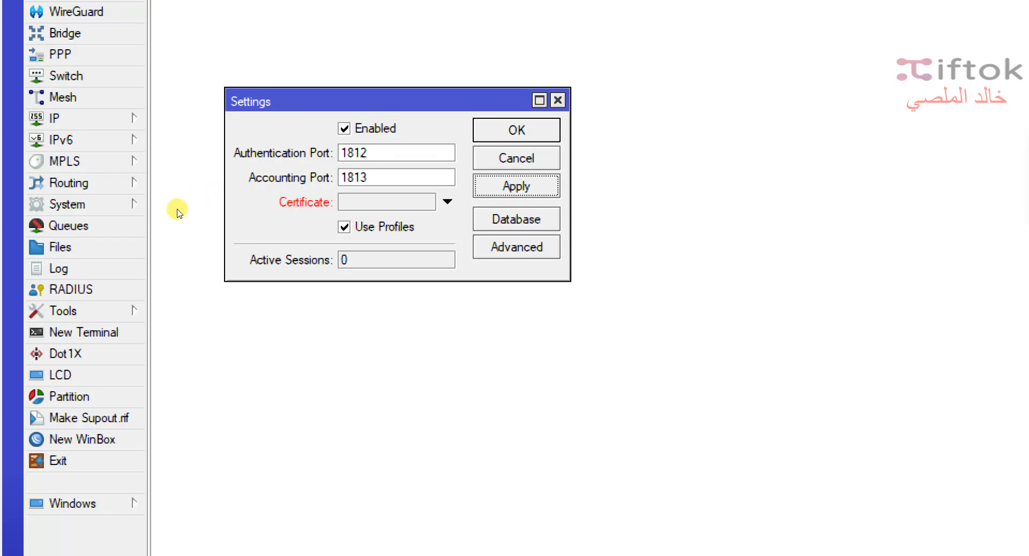
mouse_move(186, 213)
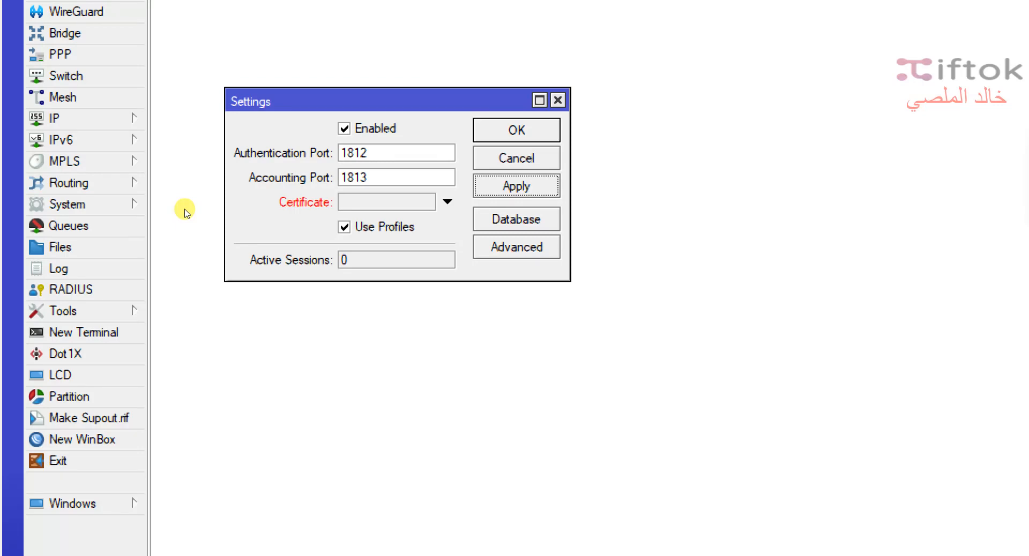
mouse_move(206, 209)
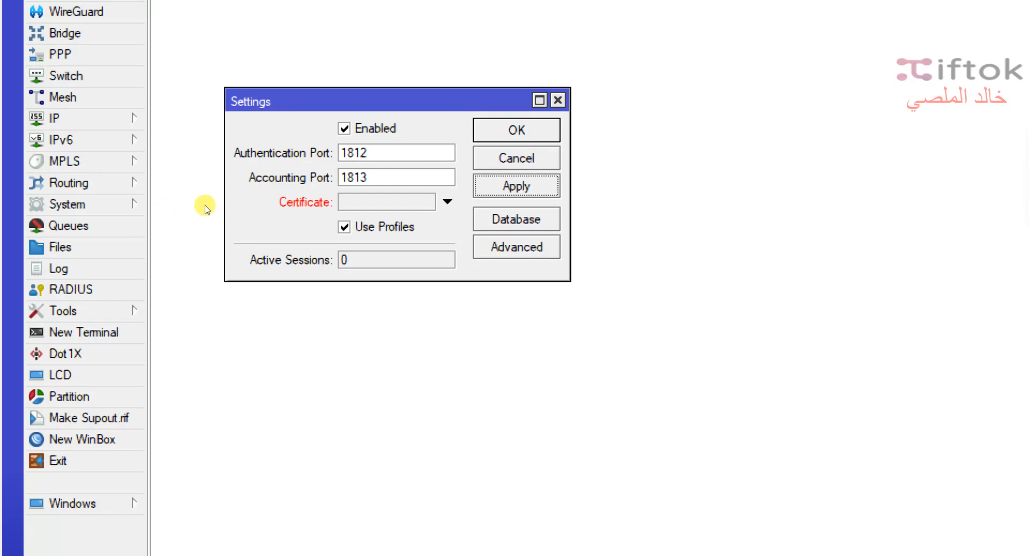
mouse_move(177, 208)
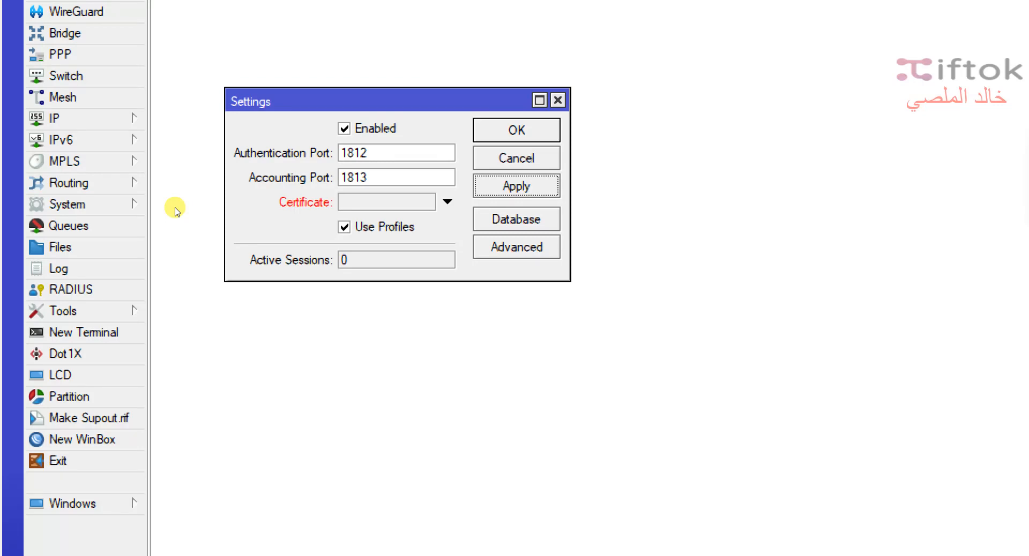
mouse_move(256, 217)
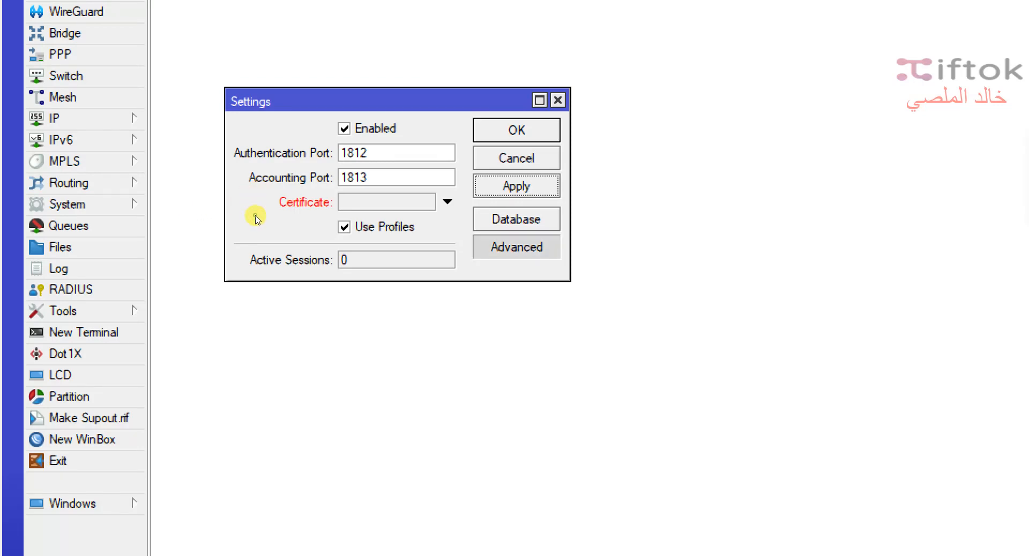
Open User Manager's Advanced settings window on the Web tab.
click(516, 247)
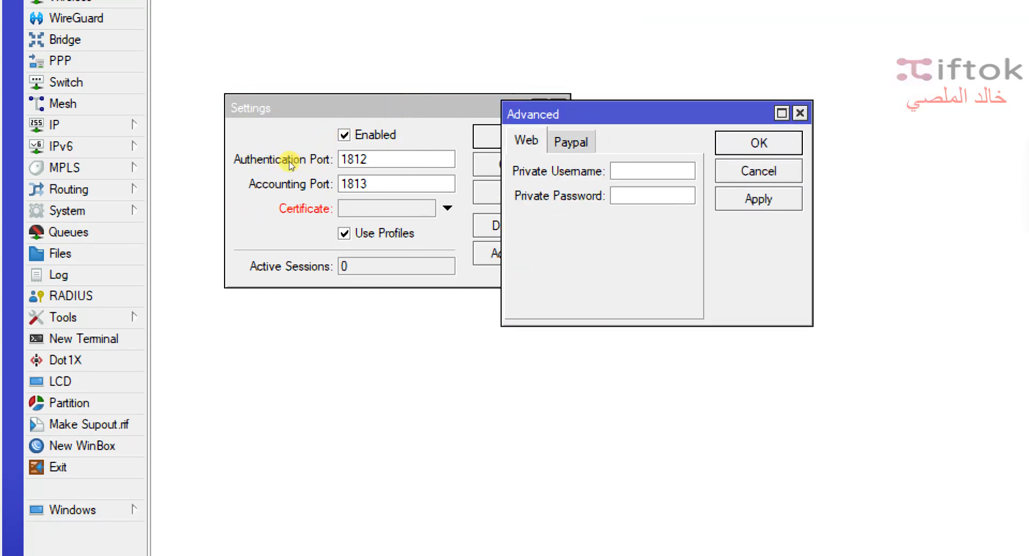
click(570, 140)
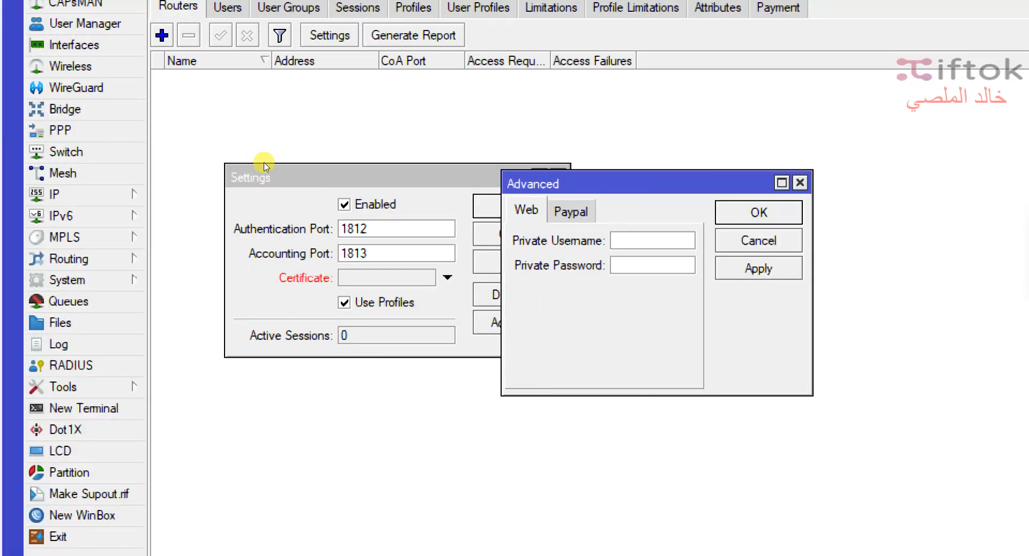
mouse_move(281, 169)
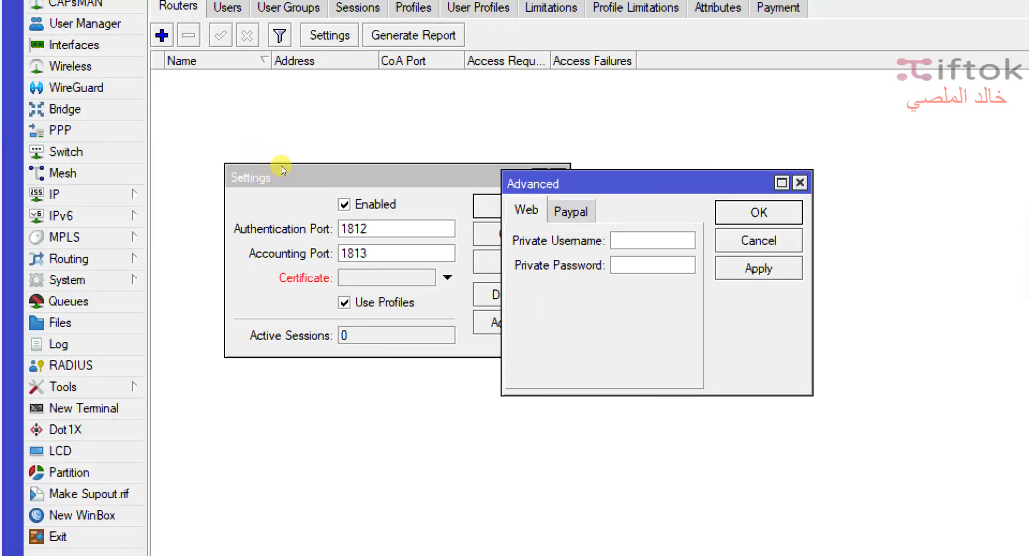
mouse_move(258, 166)
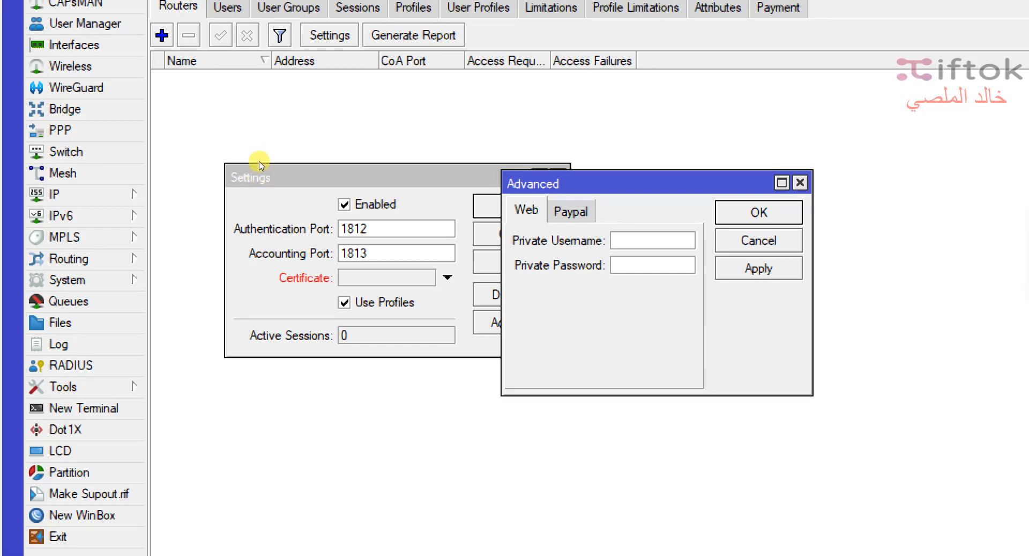
mouse_move(316, 173)
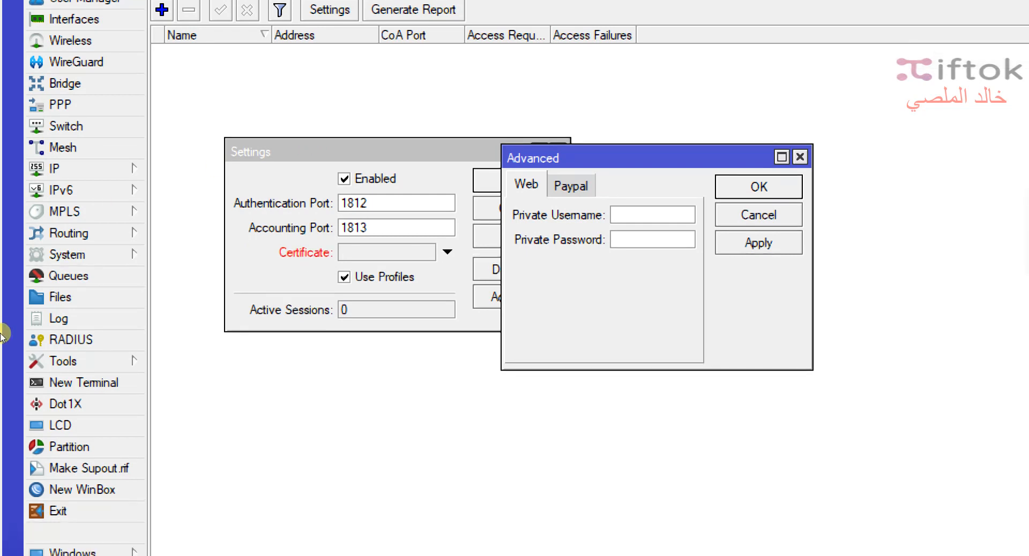
click(60, 296)
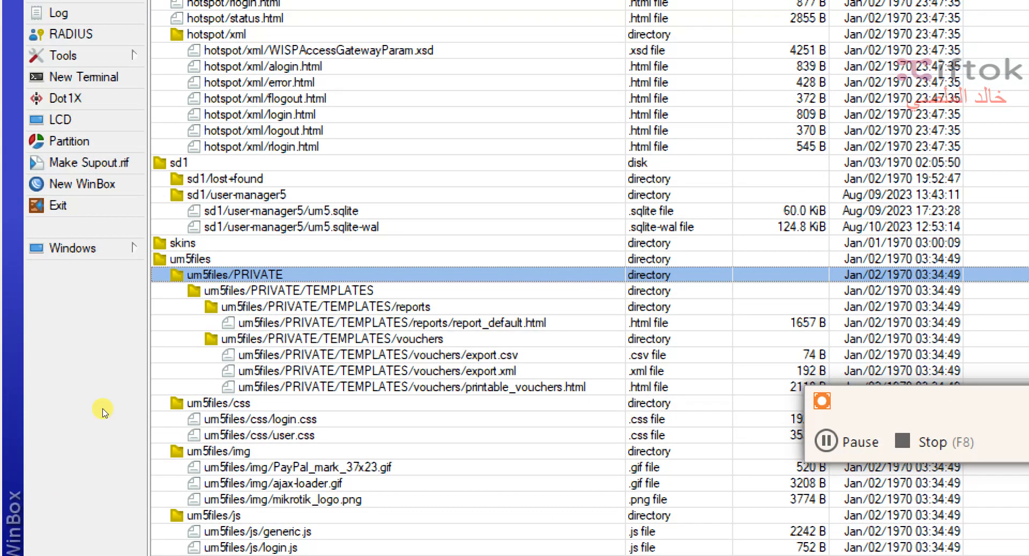
mouse_move(96, 366)
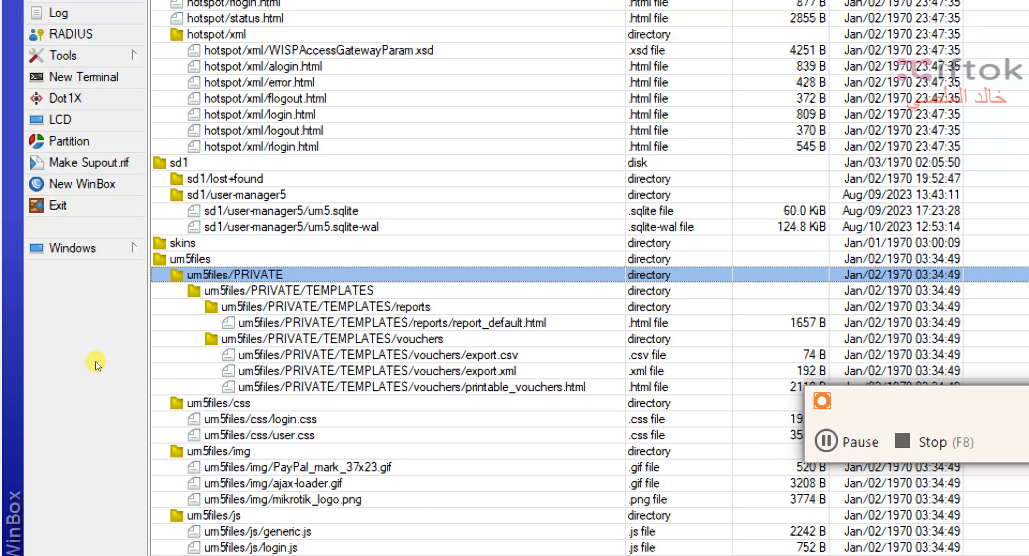
mouse_move(129, 359)
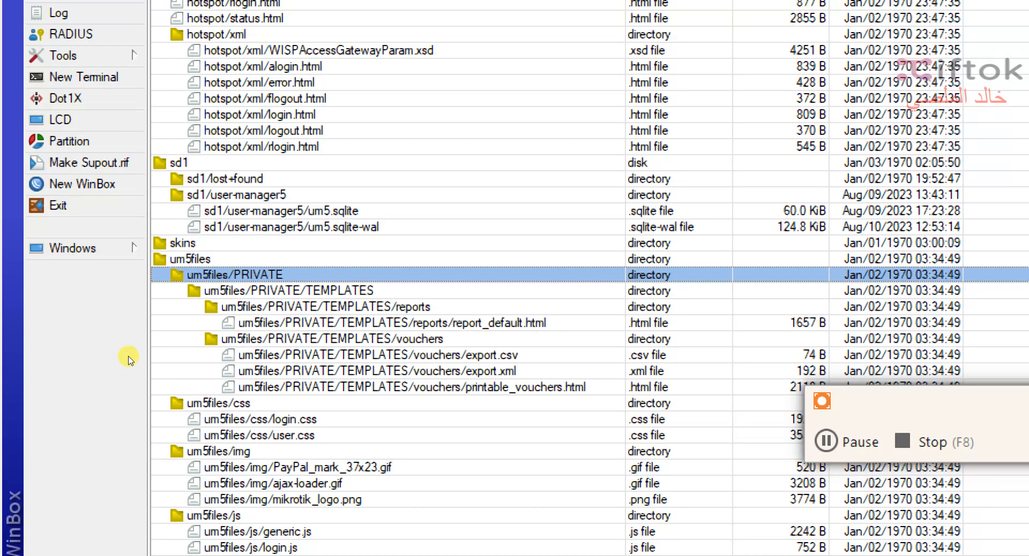
mouse_move(120, 362)
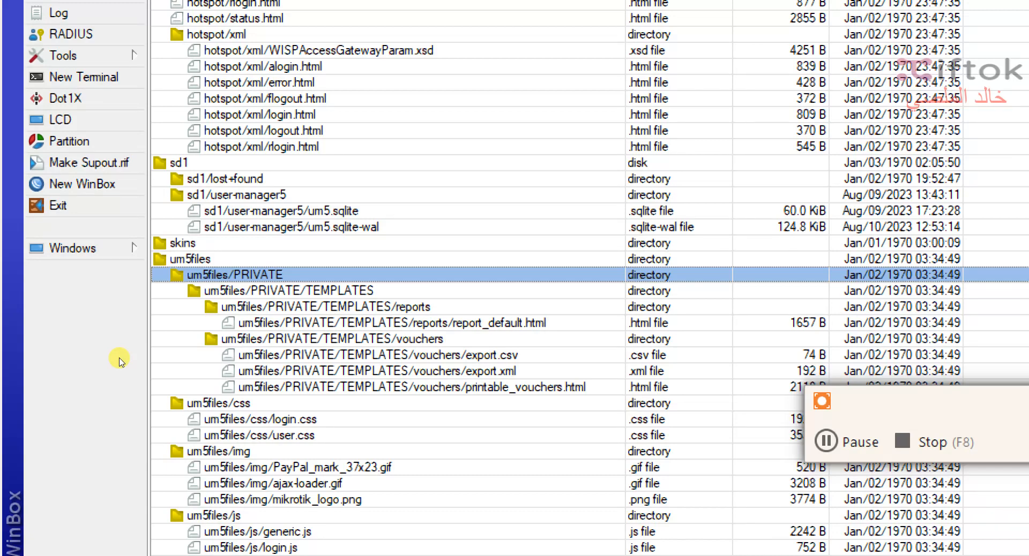
scroll(up, 3)
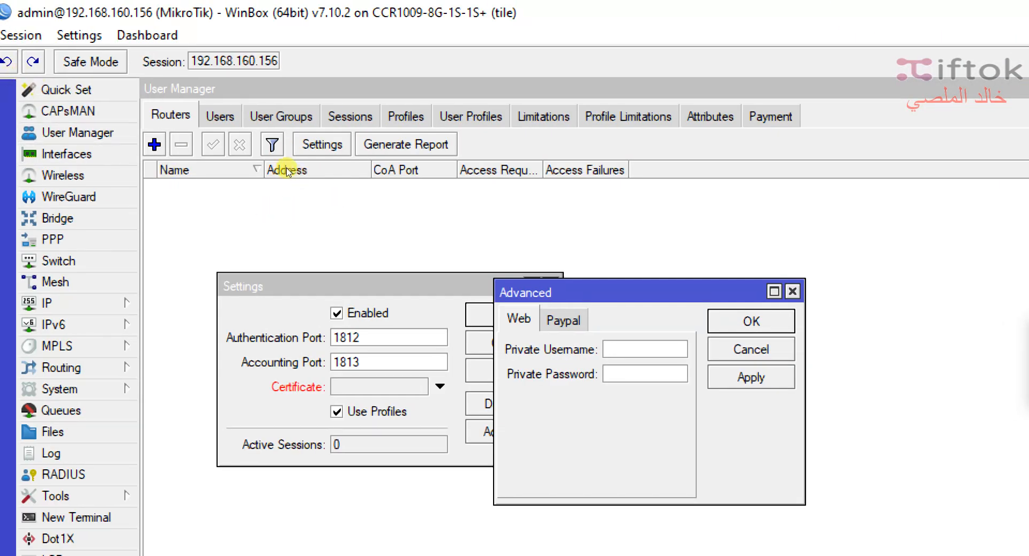
click(793, 291)
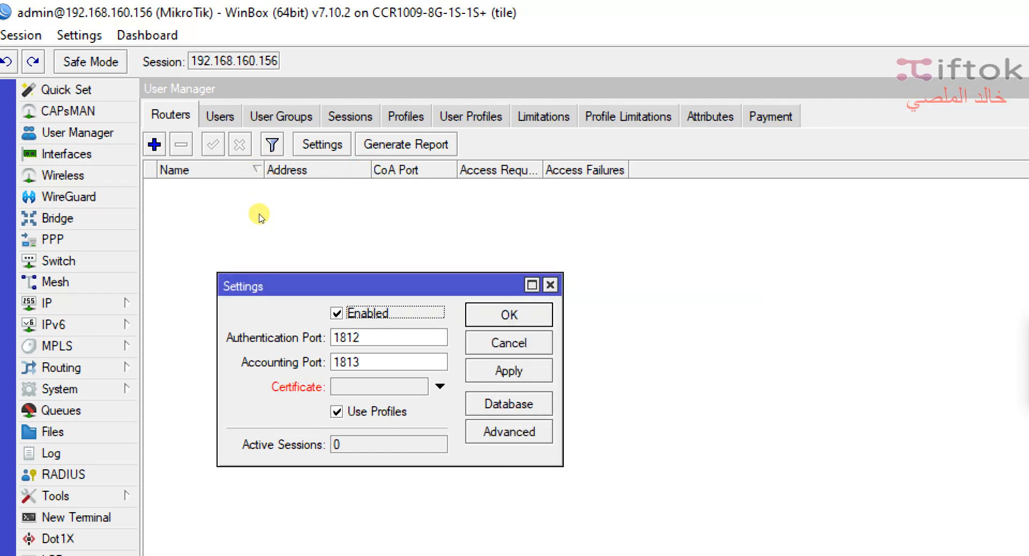
click(508, 432)
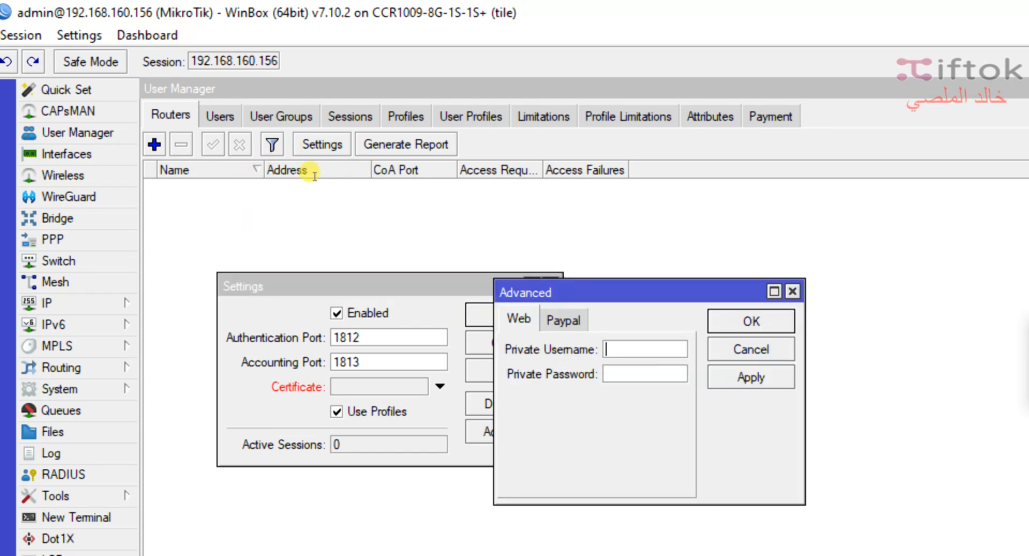
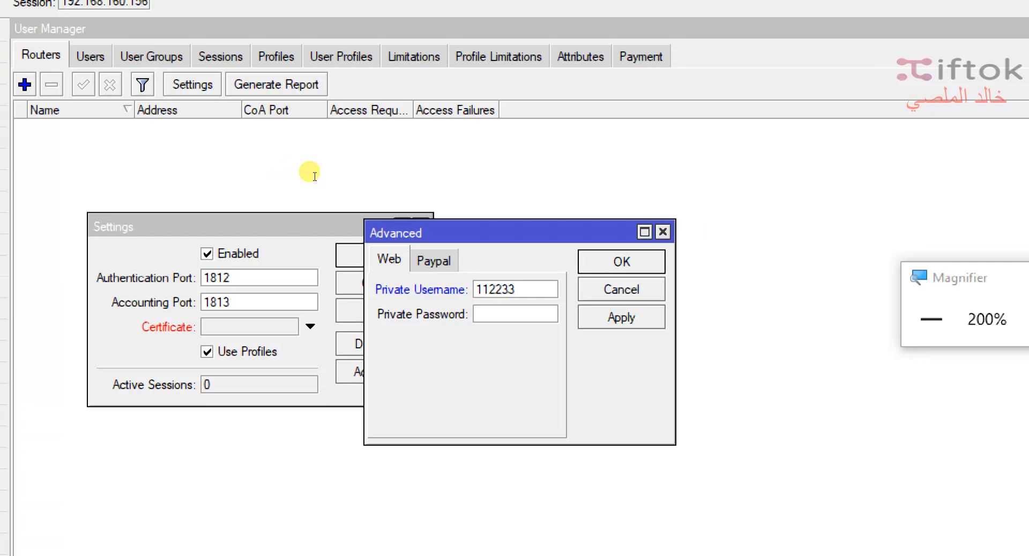
click(515, 313)
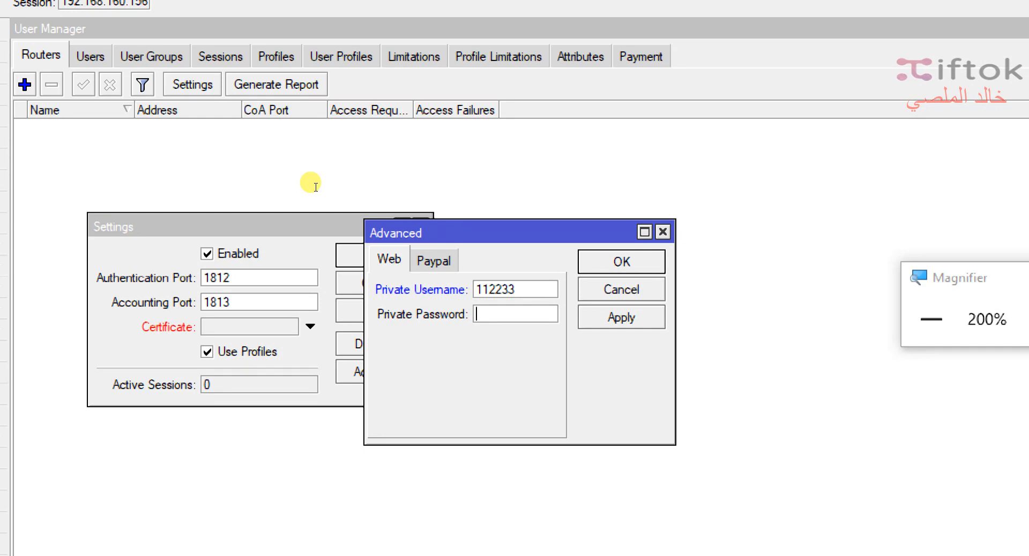
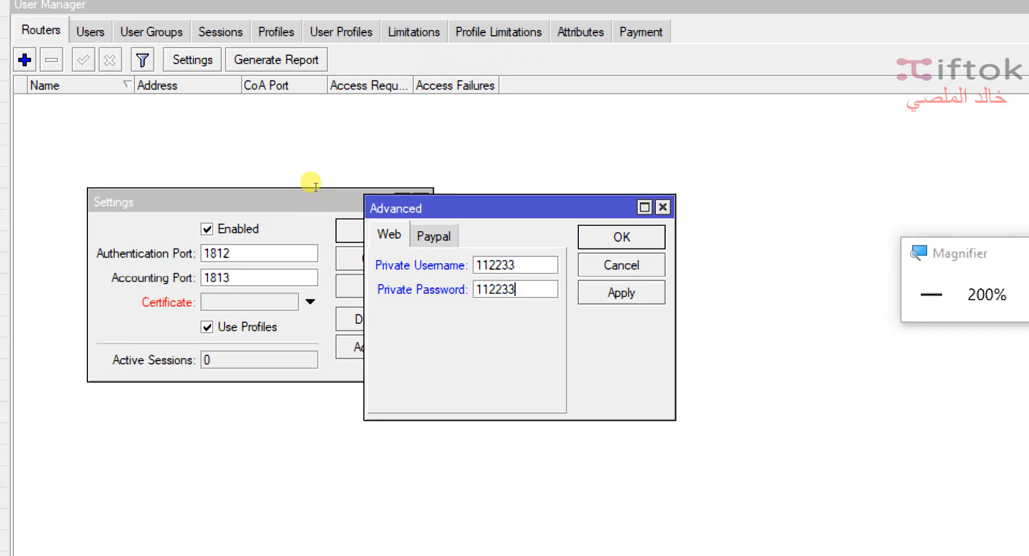
mouse_move(391, 200)
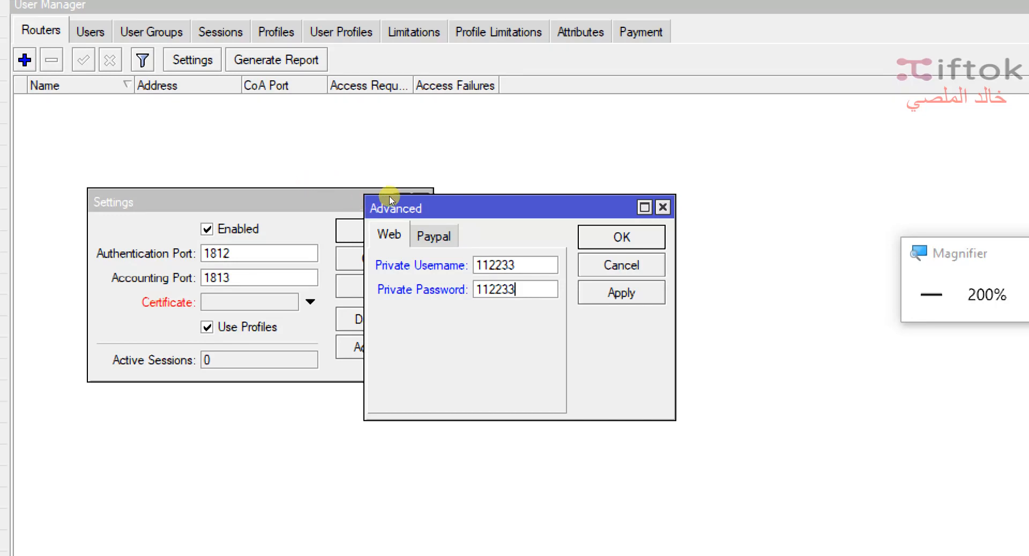
click(433, 235)
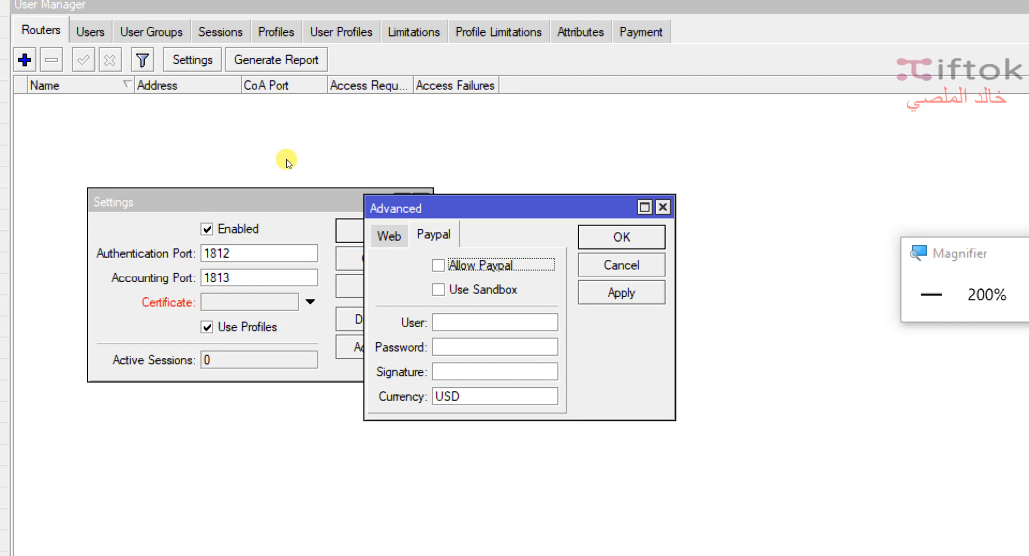
mouse_move(296, 179)
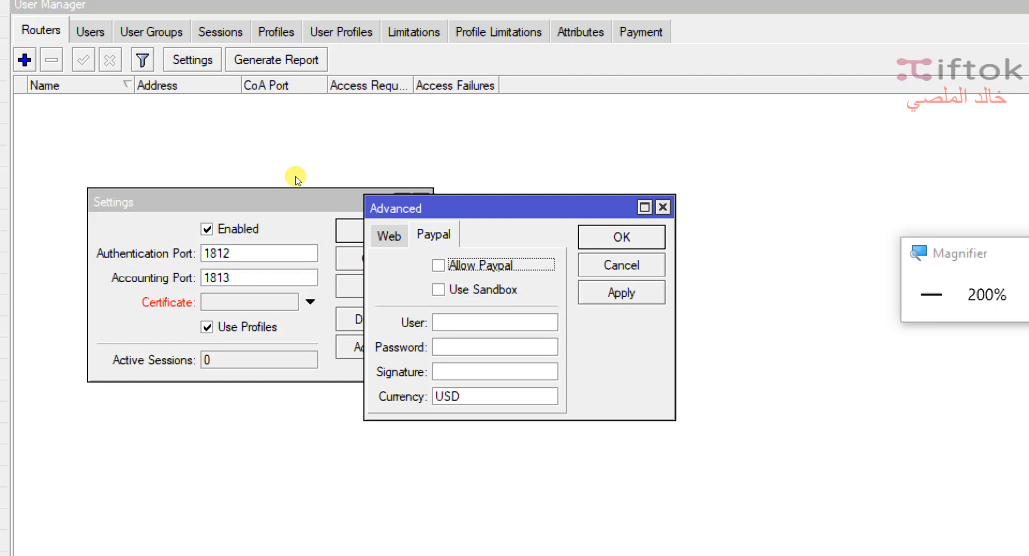
Tick Allow Paypal, keep the currency at USD, and confirm with OK.
click(438, 266)
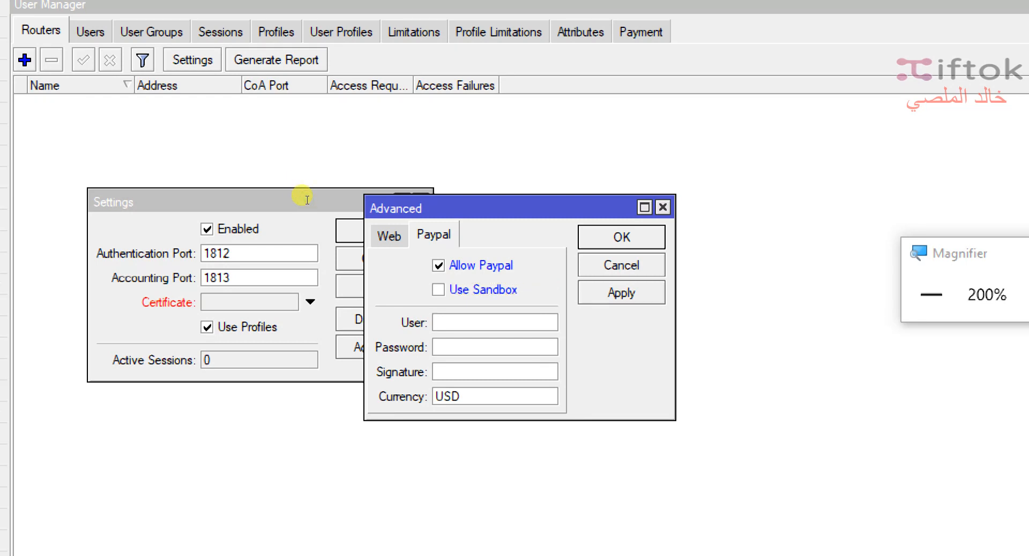
click(494, 322)
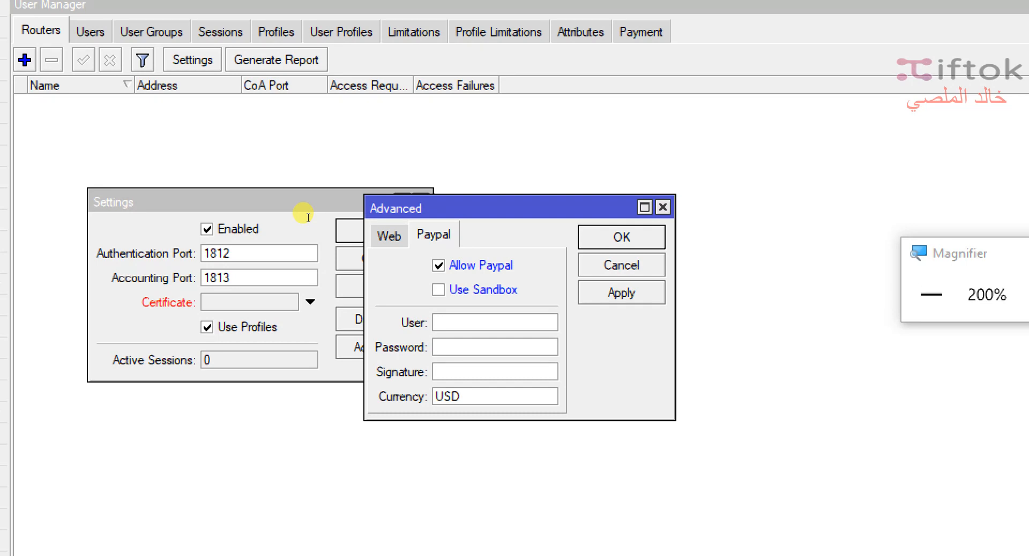
click(494, 346)
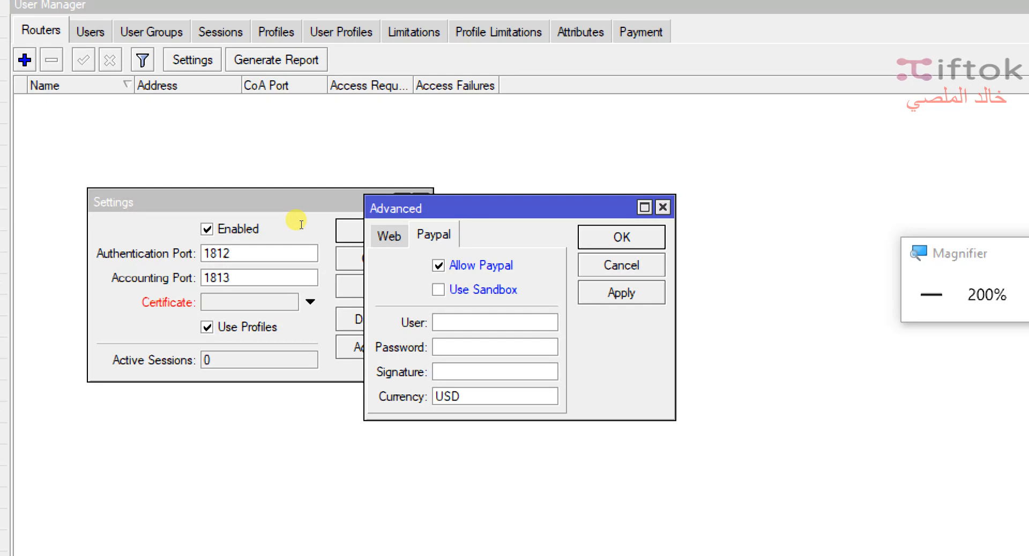
click(494, 372)
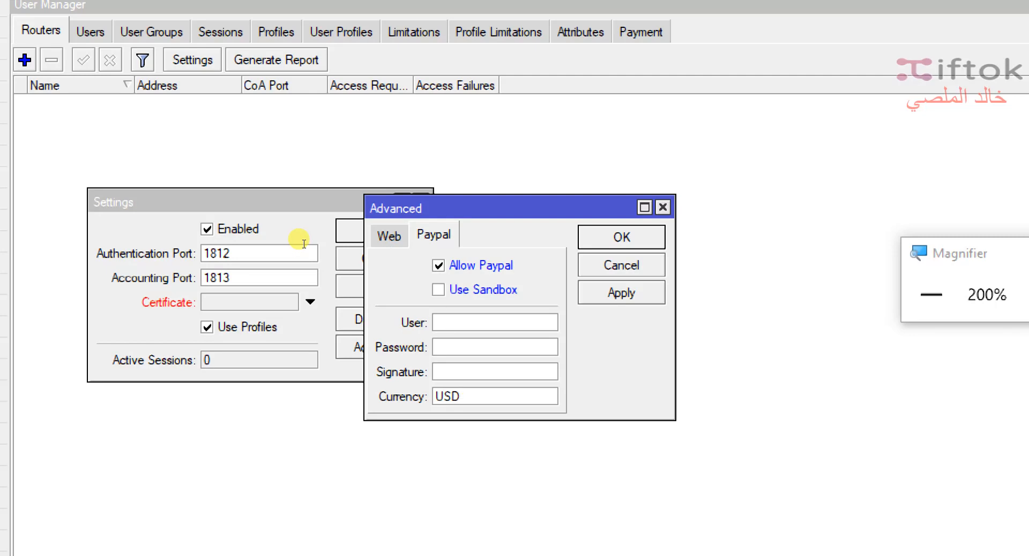
click(494, 396)
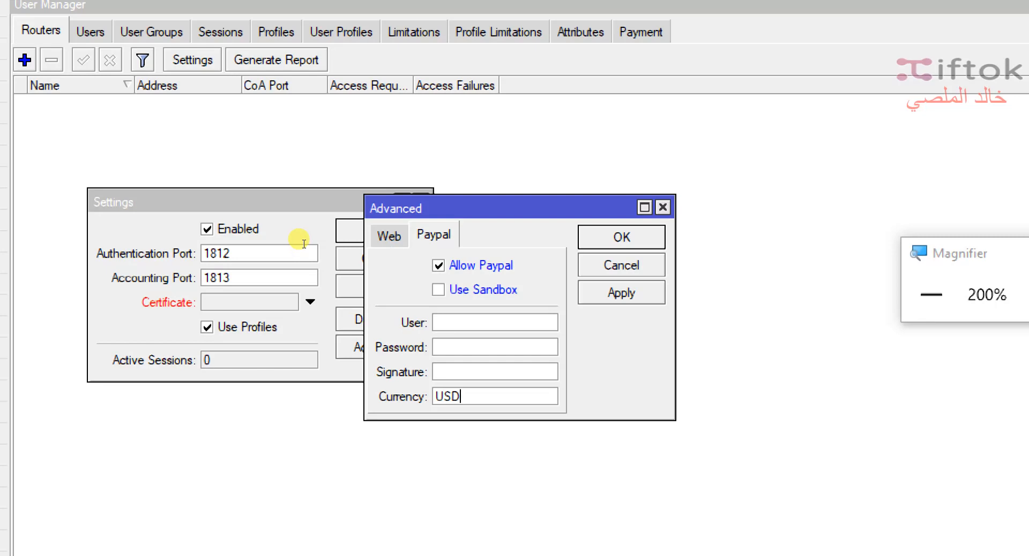
click(438, 266)
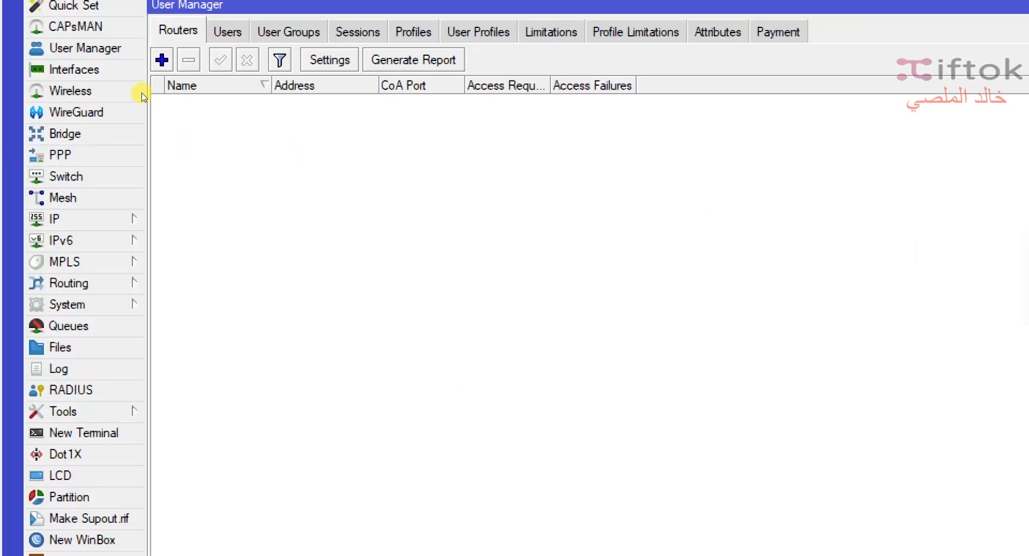
mouse_move(74, 70)
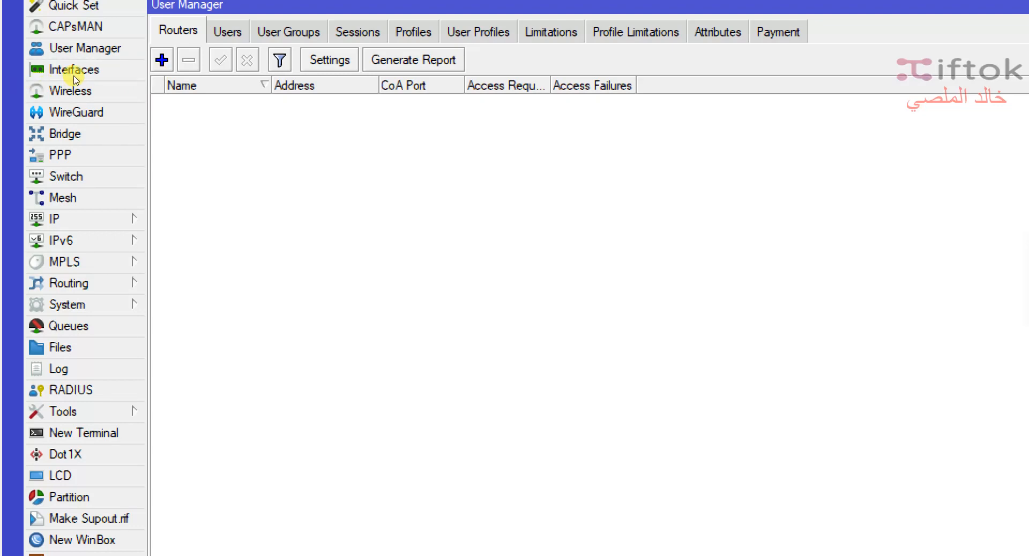
Open the New Router dialog from User Manager's Routers tab.
click(329, 59)
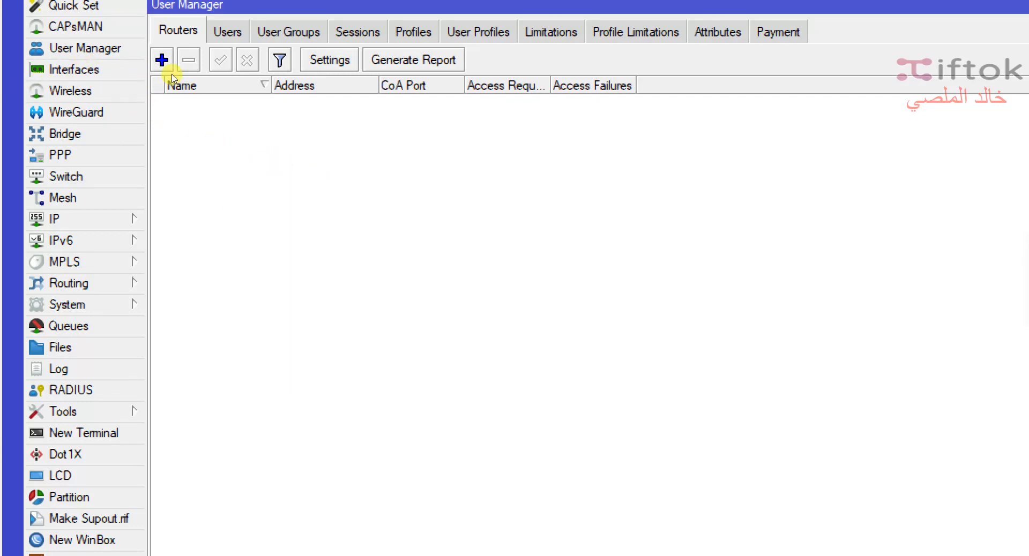
mouse_move(81, 70)
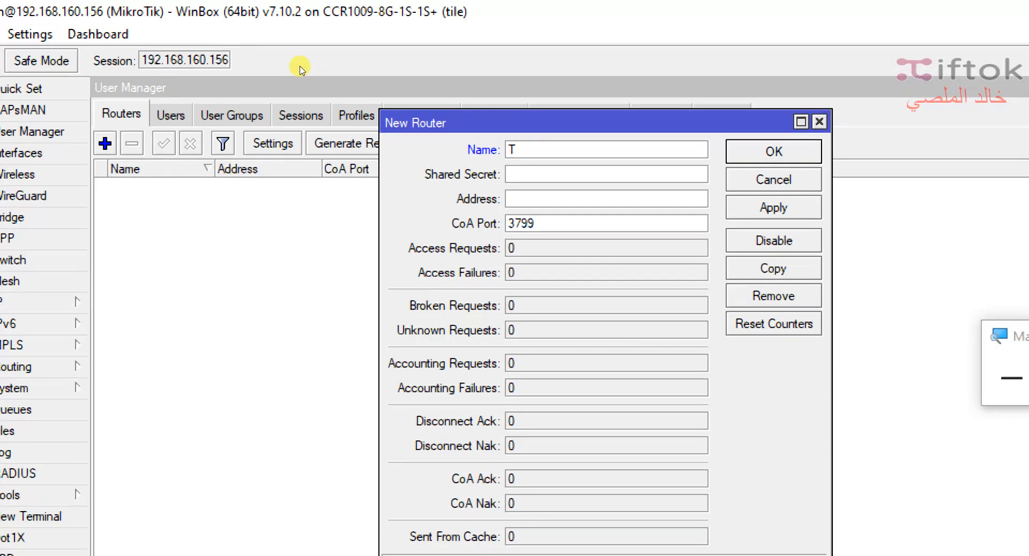
text(l)
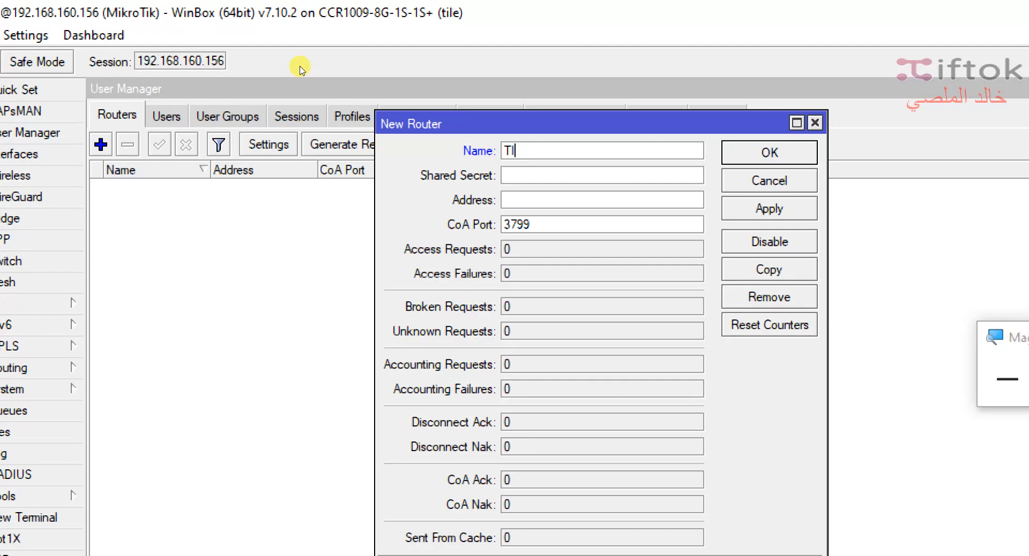
text(FTOK)
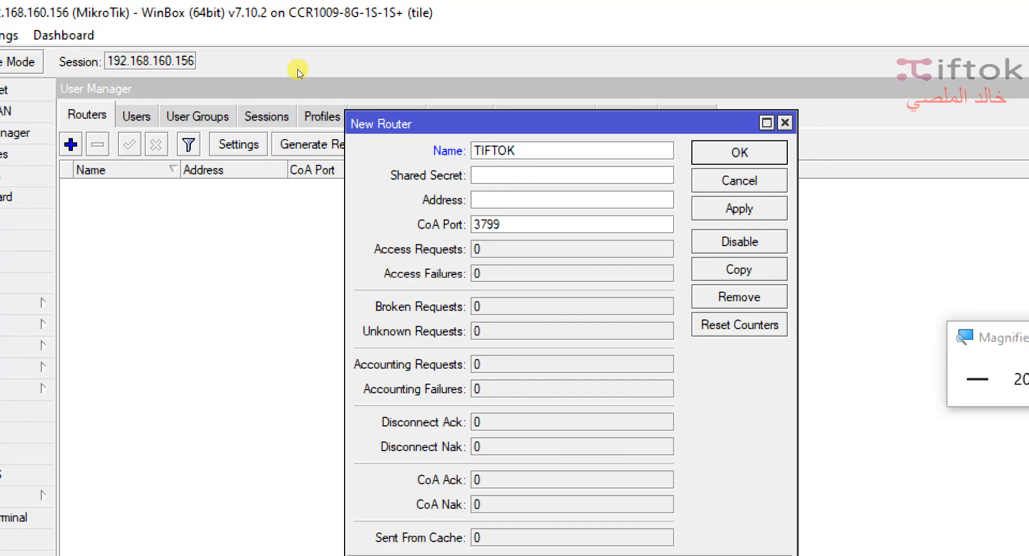
click(571, 175)
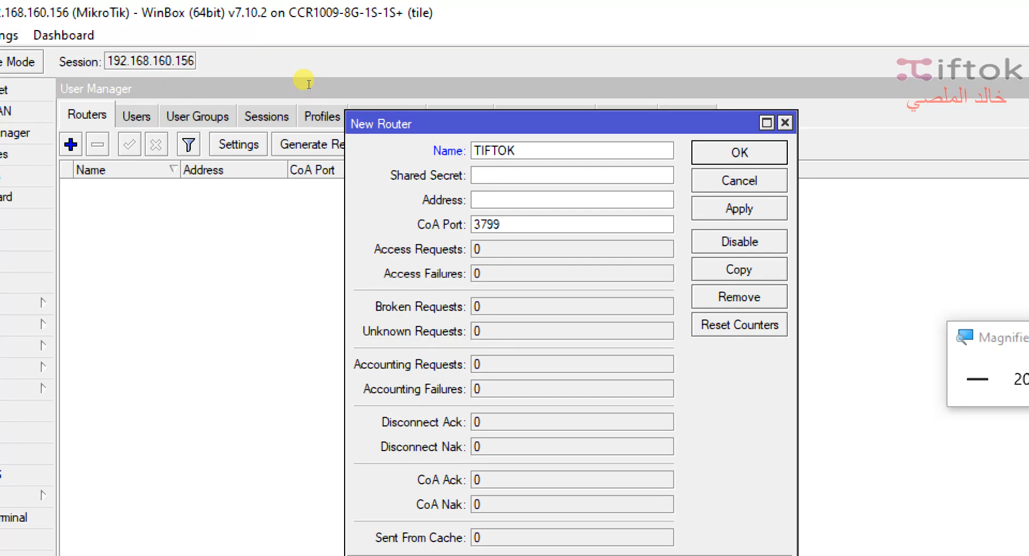
click(571, 175)
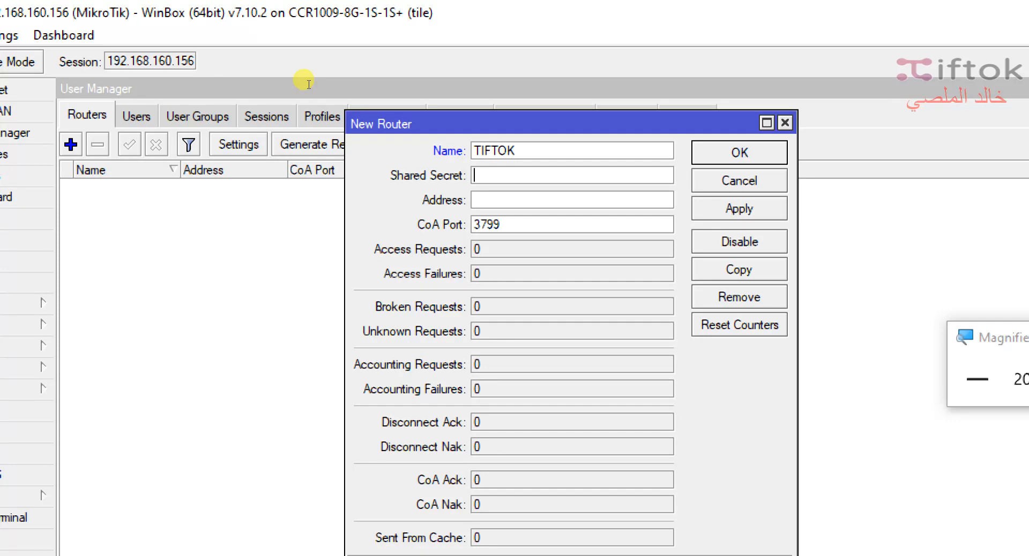
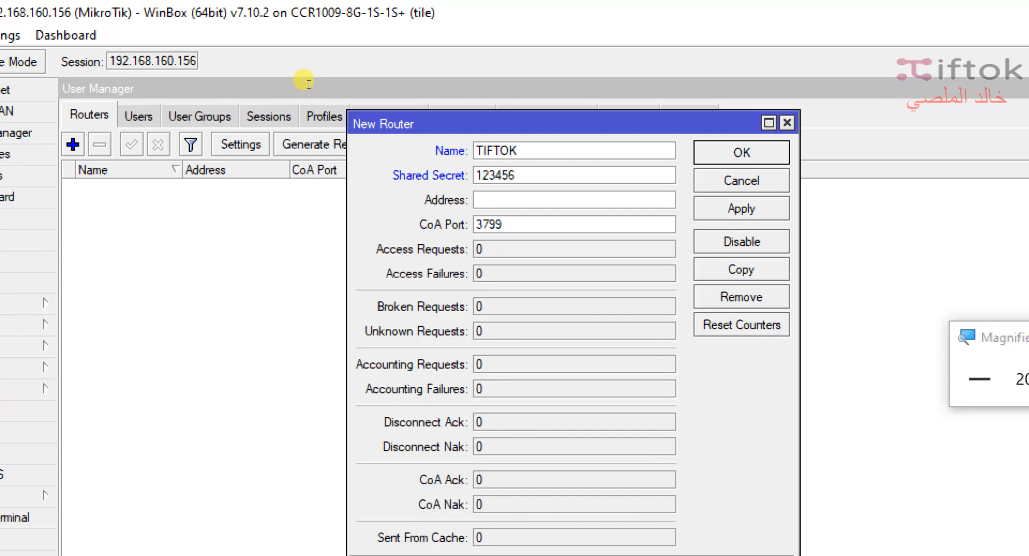
click(573, 200)
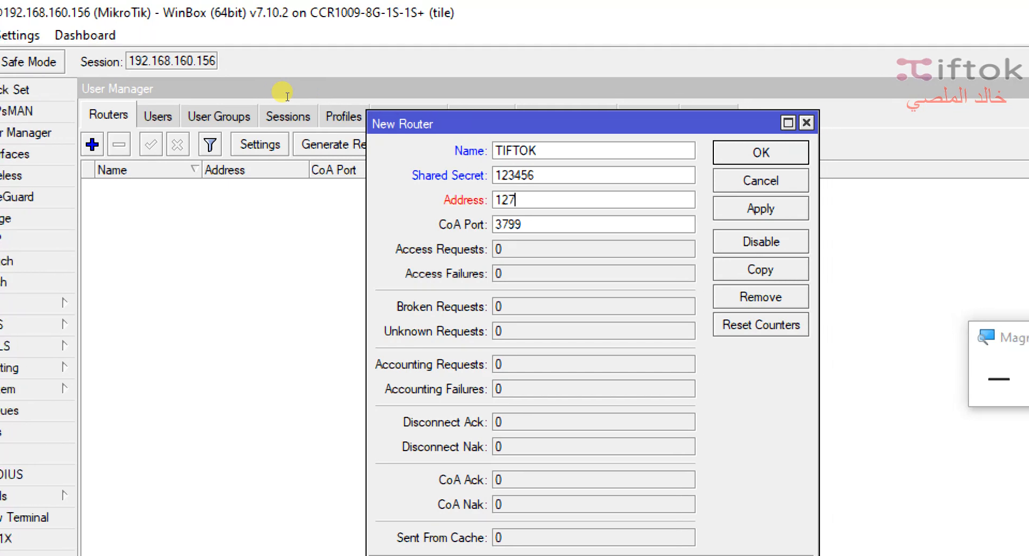
text(.0.0.1)
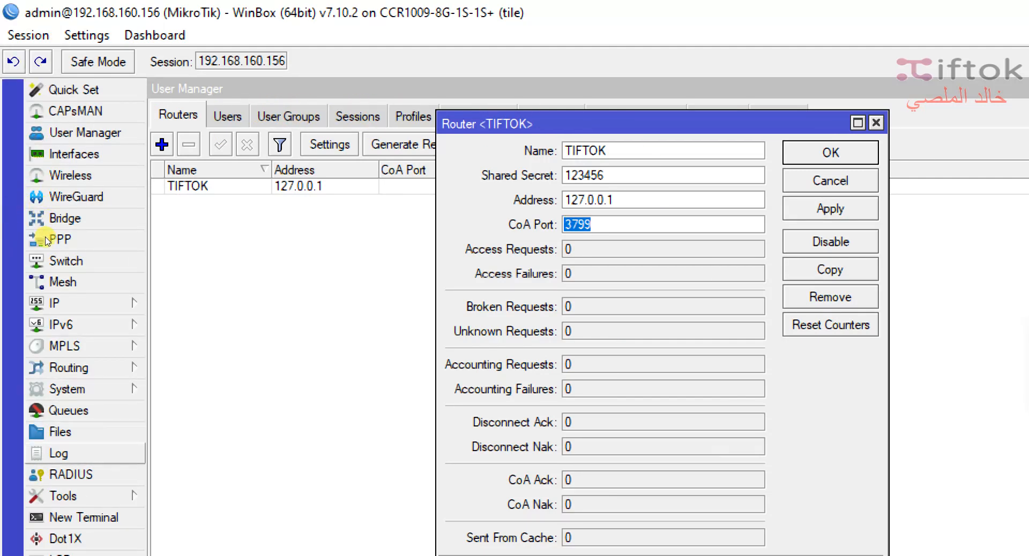
click(68, 475)
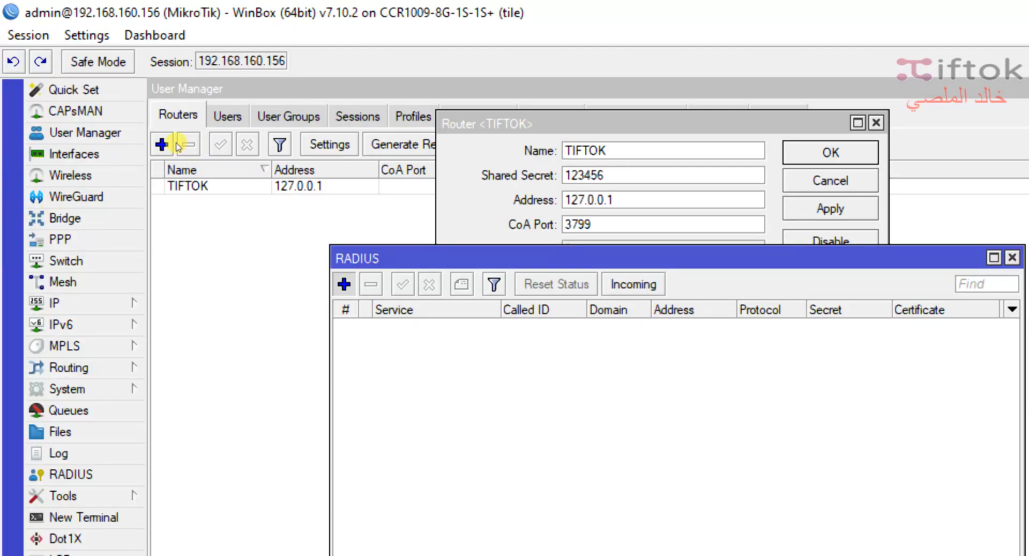
click(343, 284)
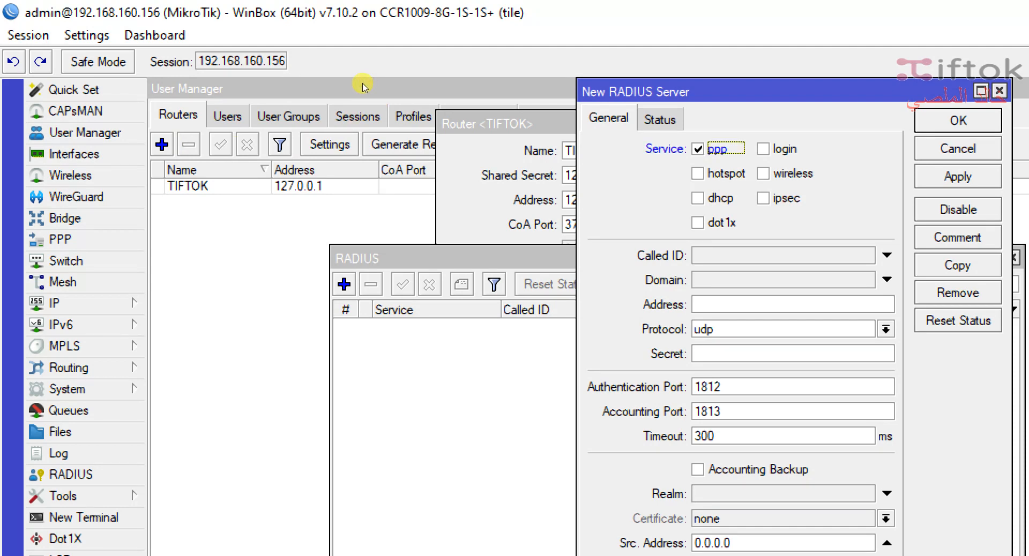
click(698, 173)
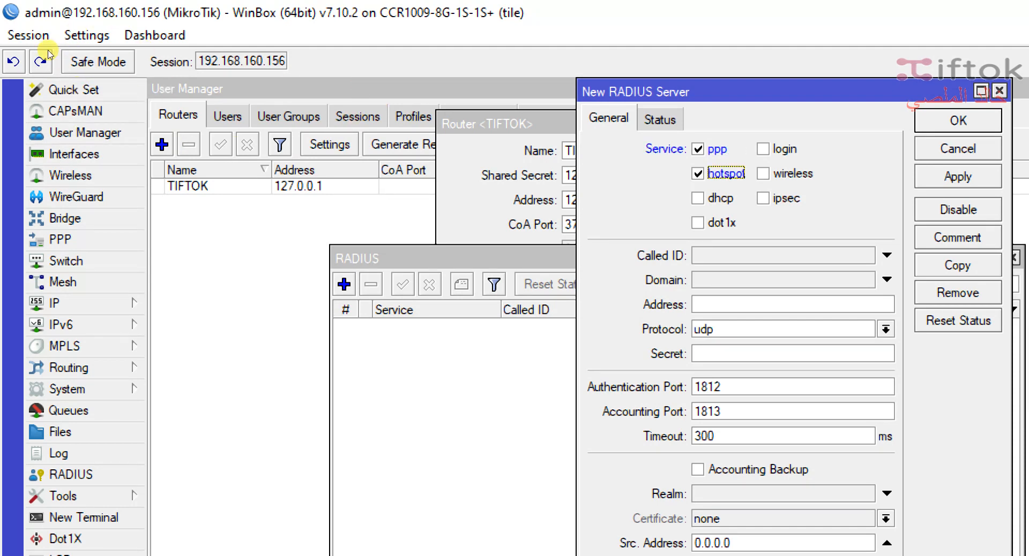
mouse_move(378, 89)
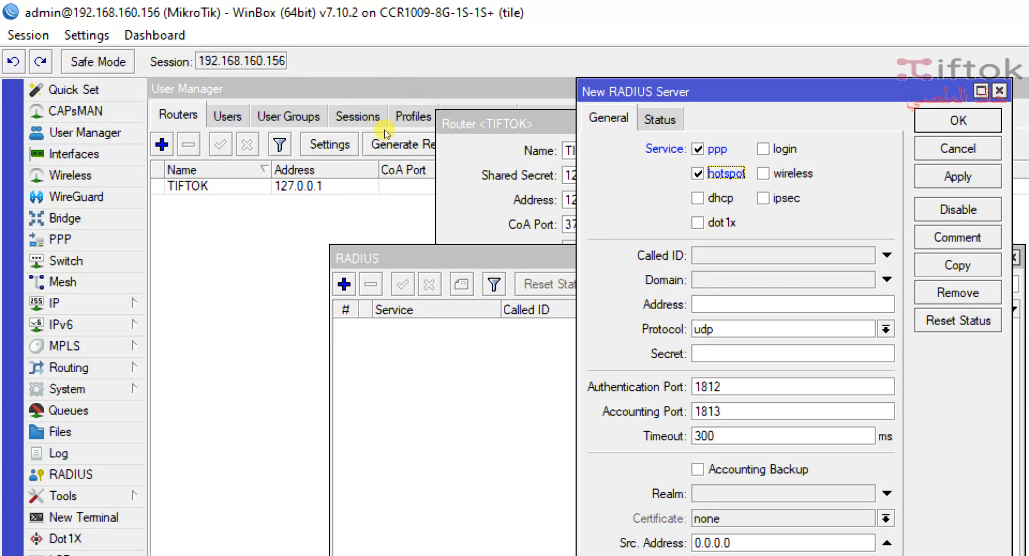
mouse_move(386, 99)
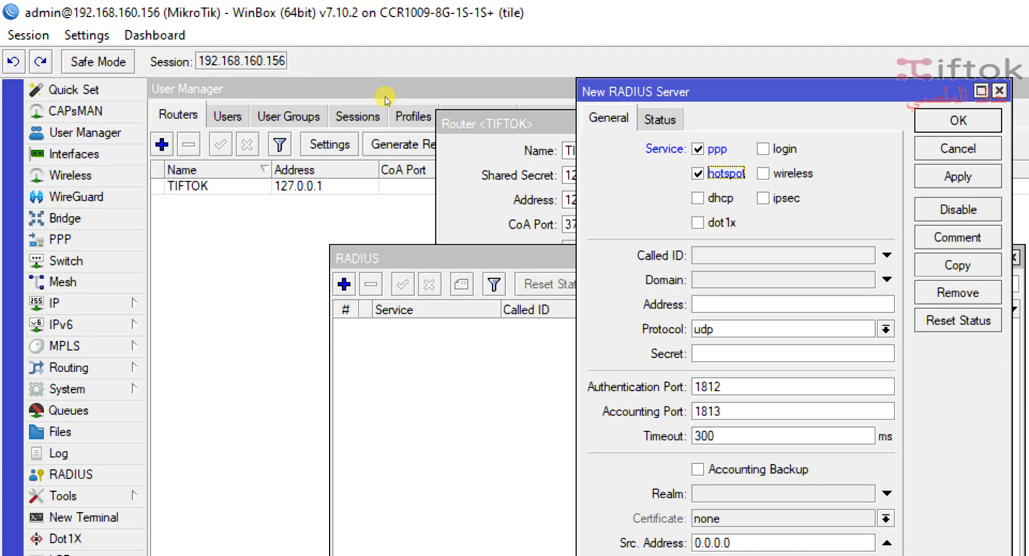
mouse_move(379, 108)
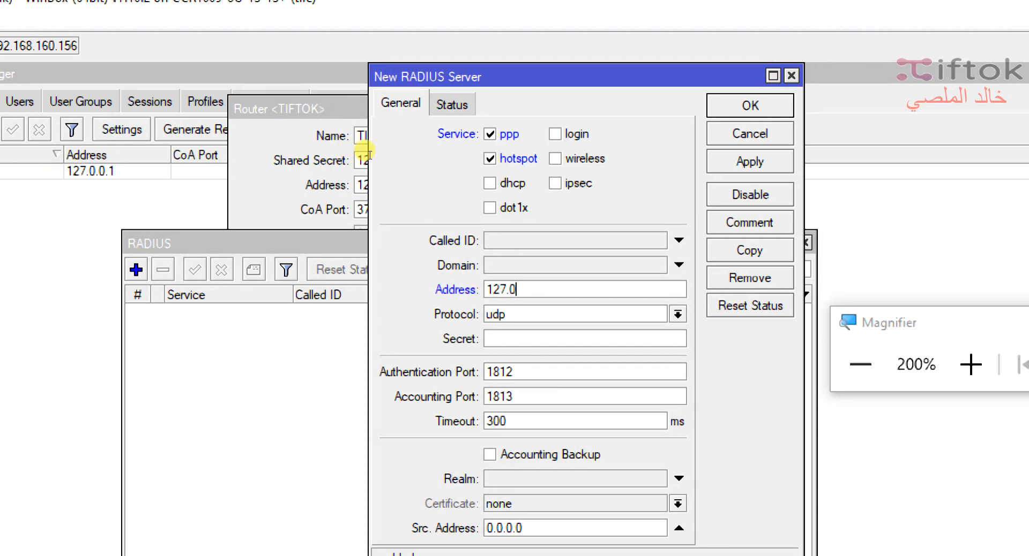
text(0.)
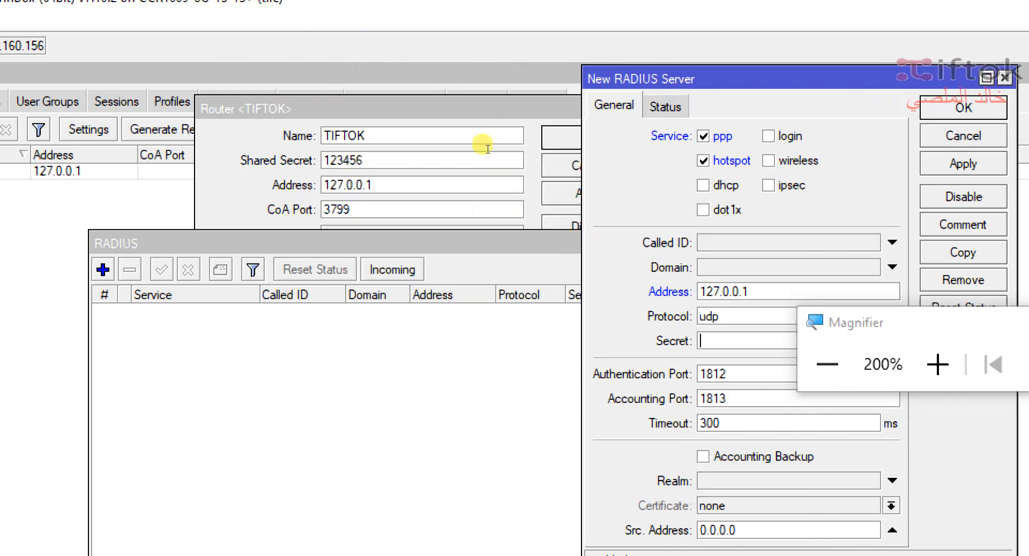
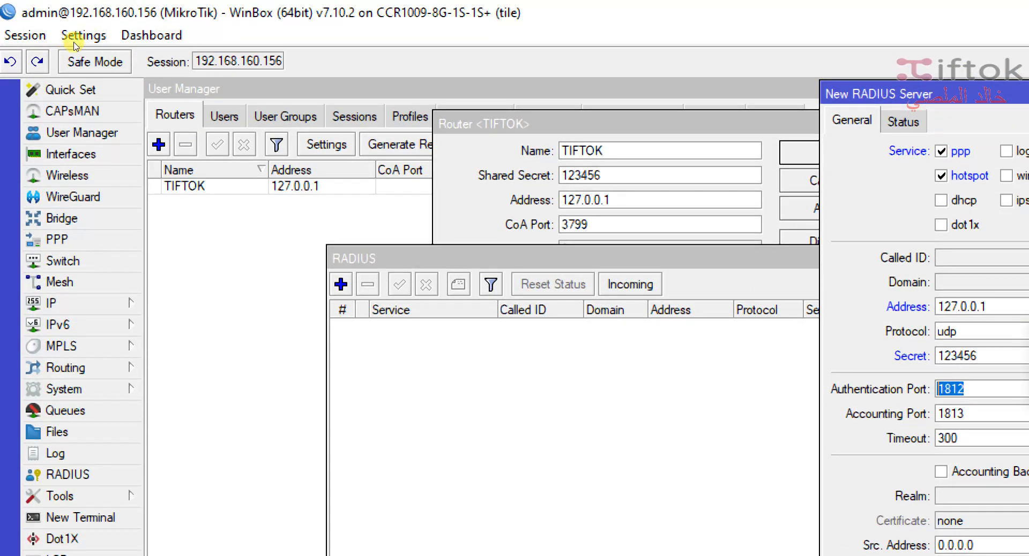
mouse_move(97, 62)
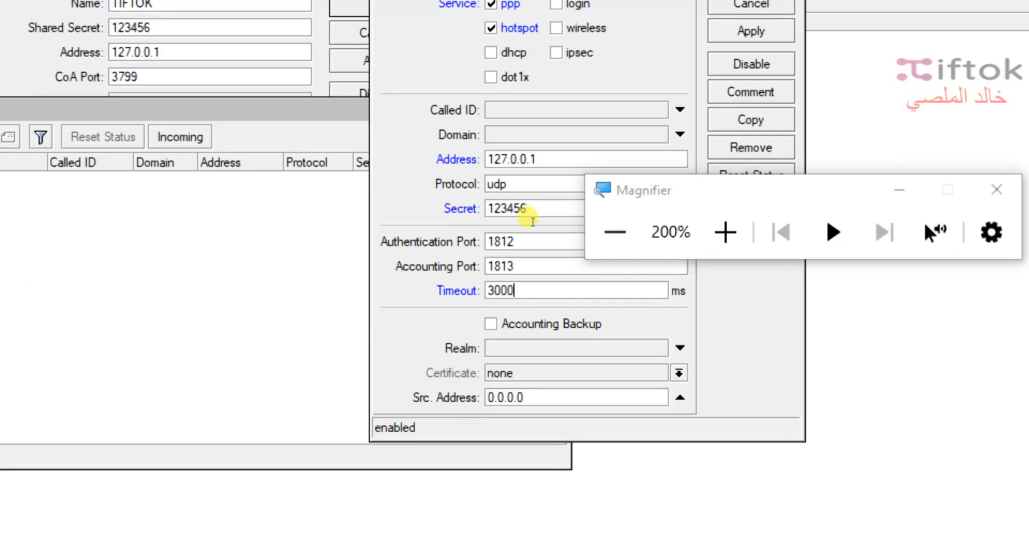
mouse_move(476, 230)
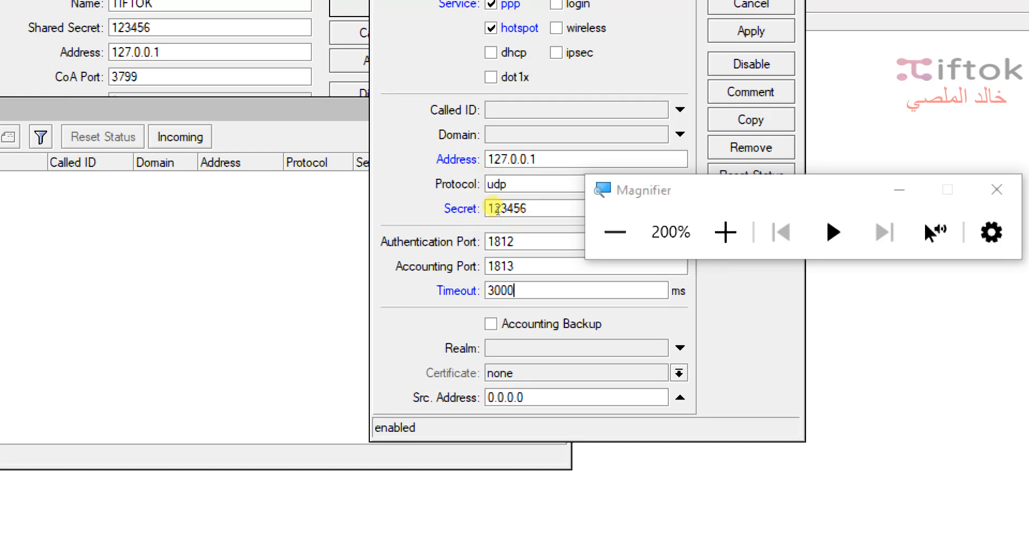
mouse_move(525, 174)
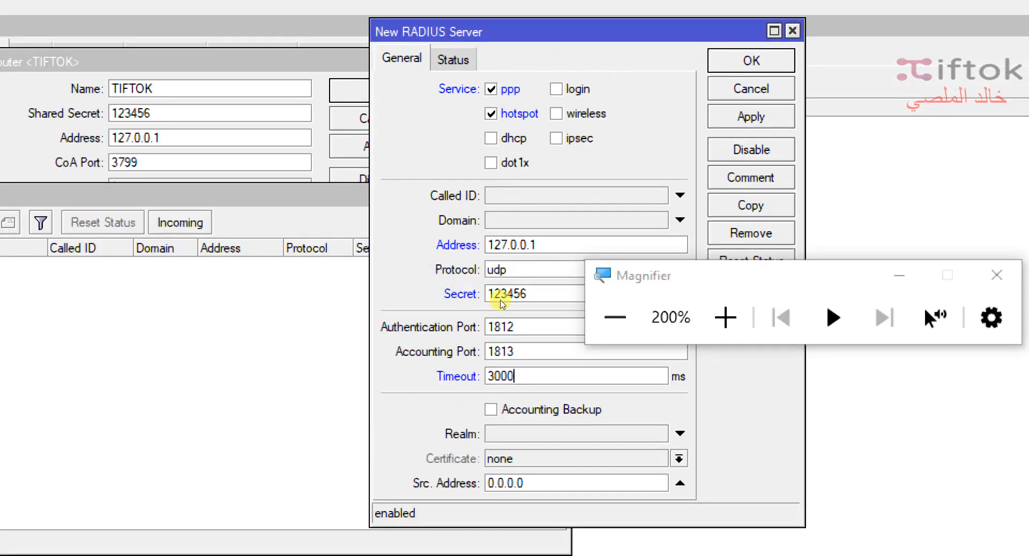
click(750, 116)
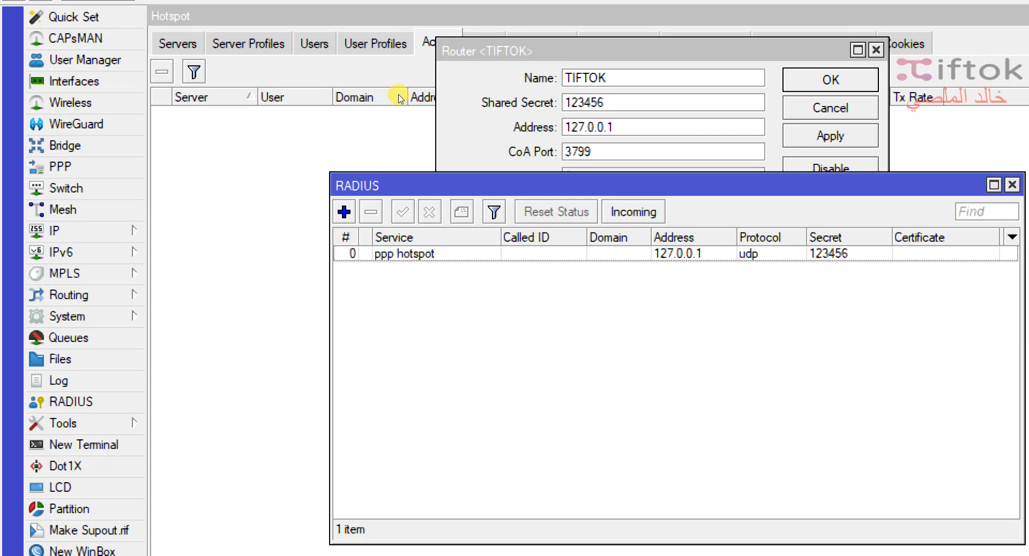
Close the TIFTOK router and RADIUS windows and return to User Manager.
click(829, 80)
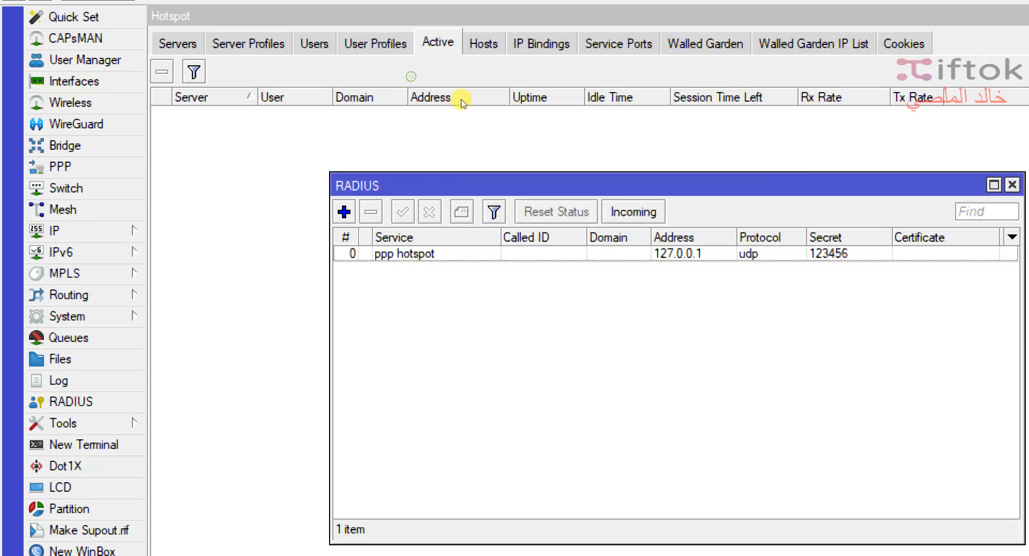
click(1012, 185)
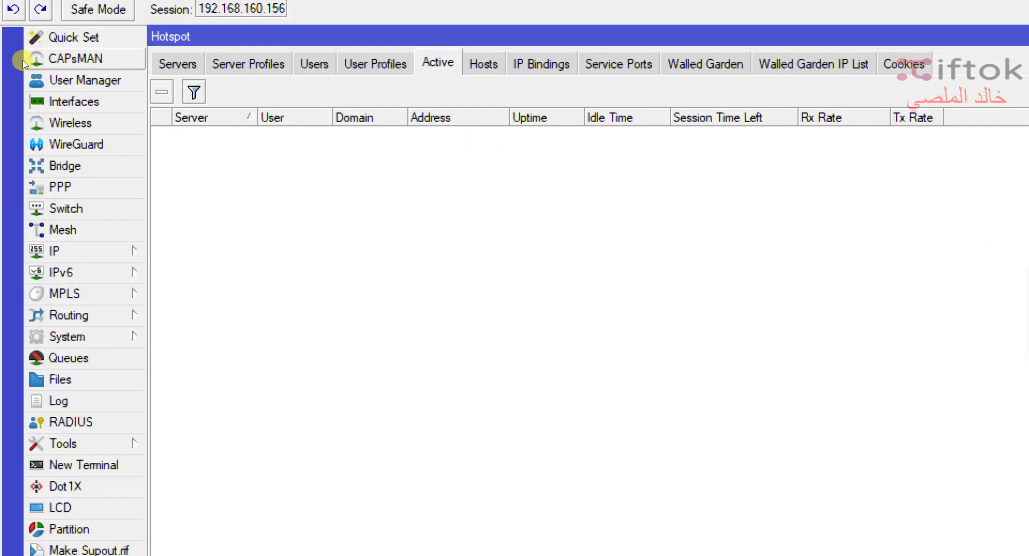
click(85, 80)
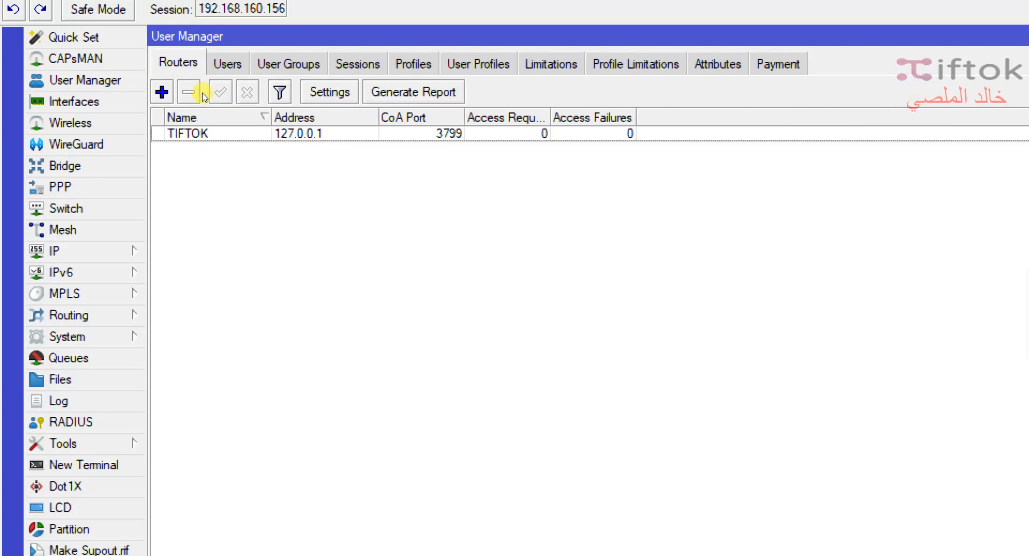